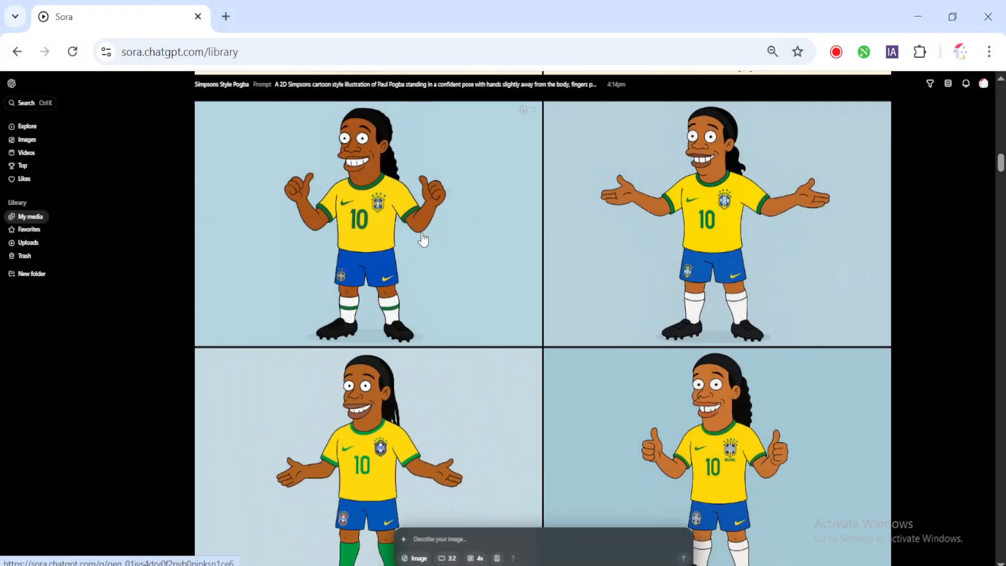
# Step: Browse the Simpsons-style footballer images in My media, then start a new tab
pyautogui.click(369, 223)
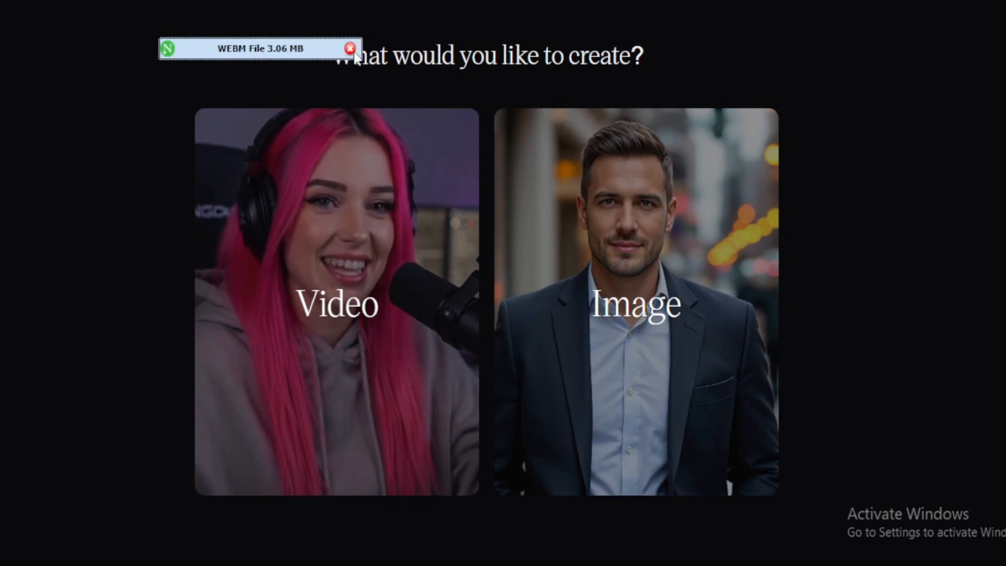
pyautogui.click(351, 48)
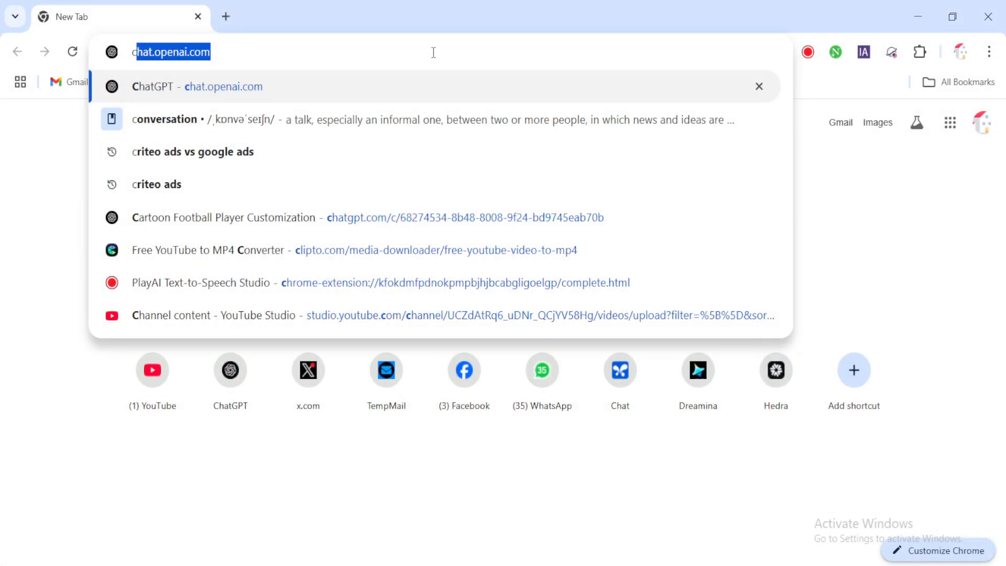
# Step: Open chatgpt.com and switch the chat to Create an image mode
pyautogui.write('chatgpt.com')
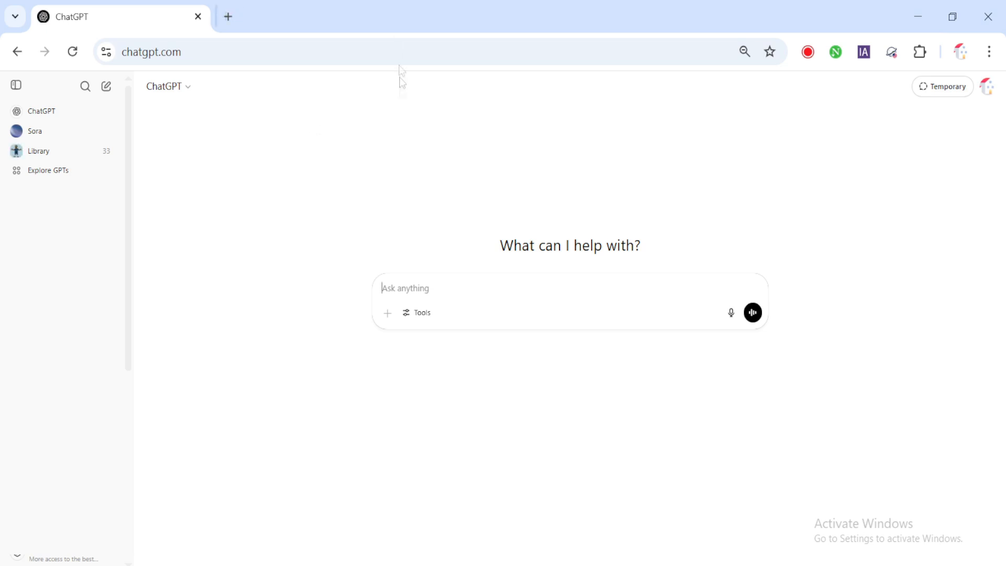
pyautogui.moveTo(369, 220)
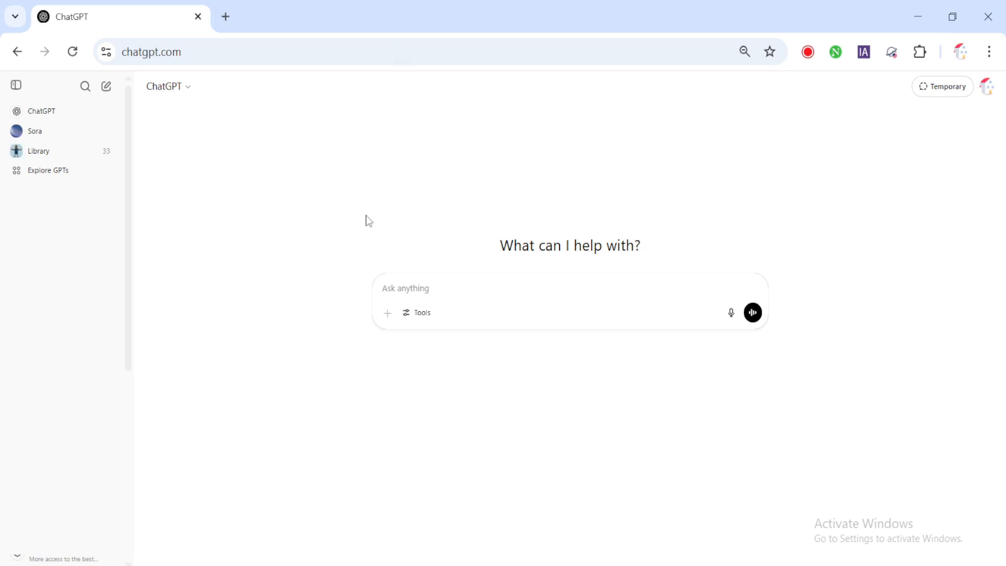
pyautogui.click(416, 312)
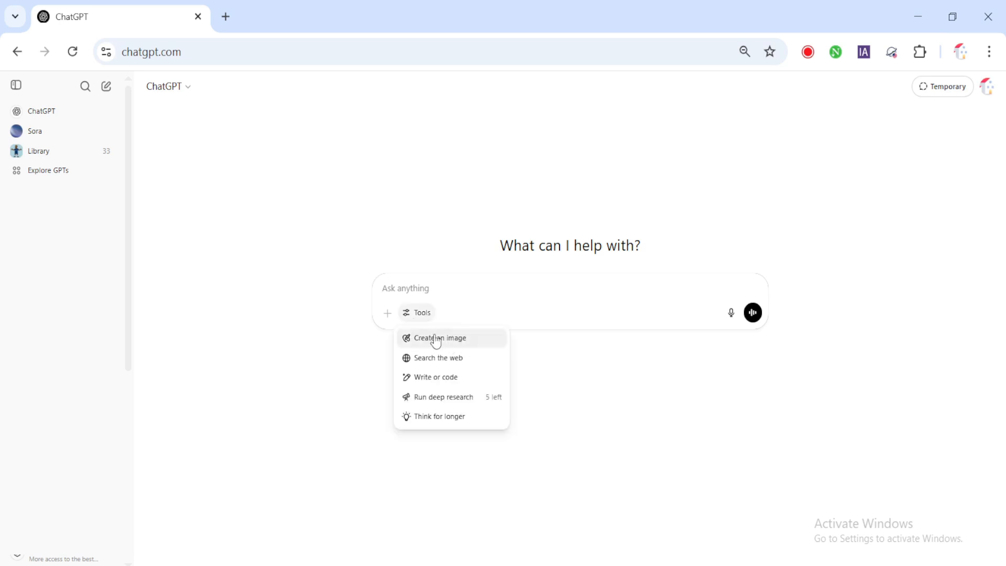
pyautogui.click(438, 337)
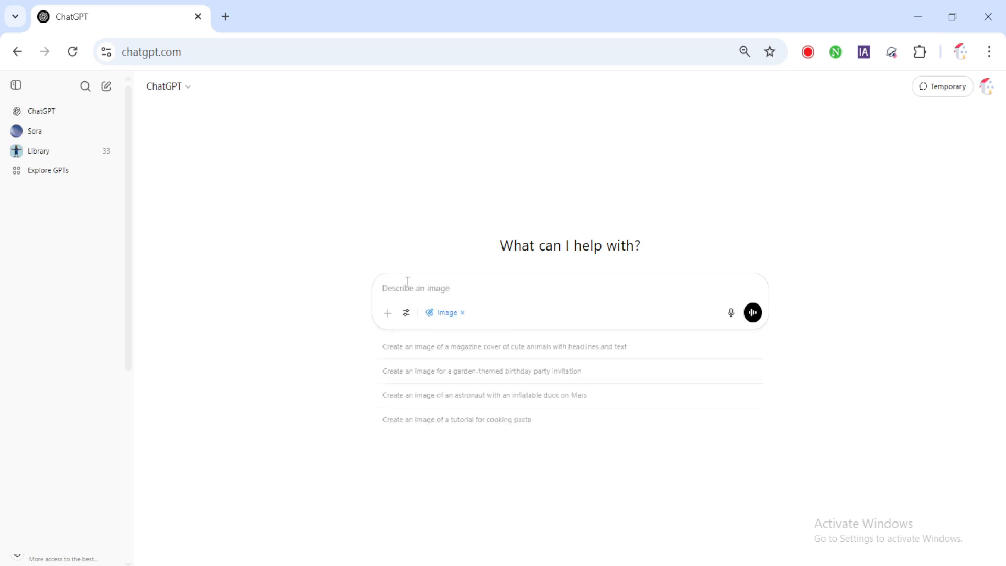
pyautogui.moveTo(376, 240)
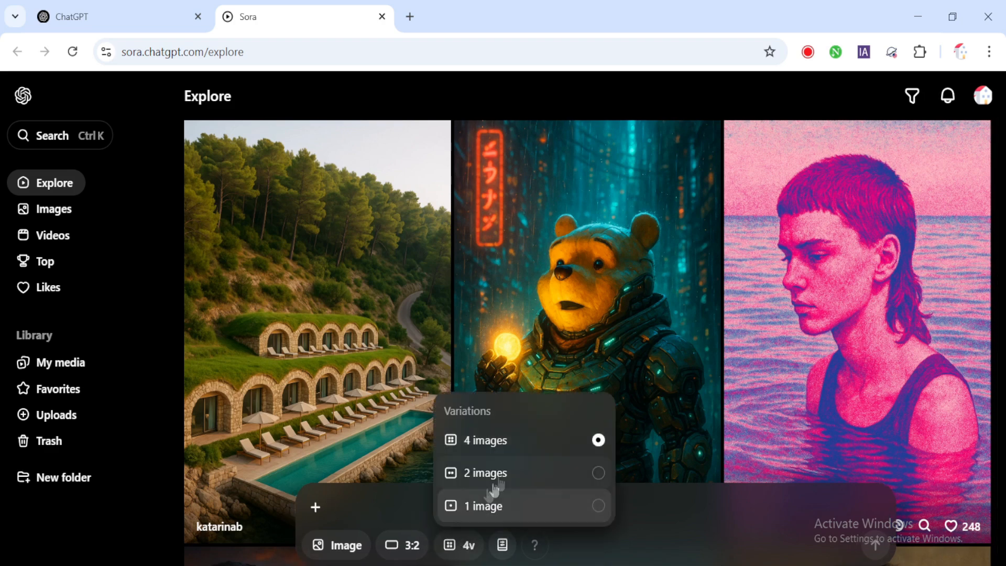
pyautogui.moveTo(530, 478)
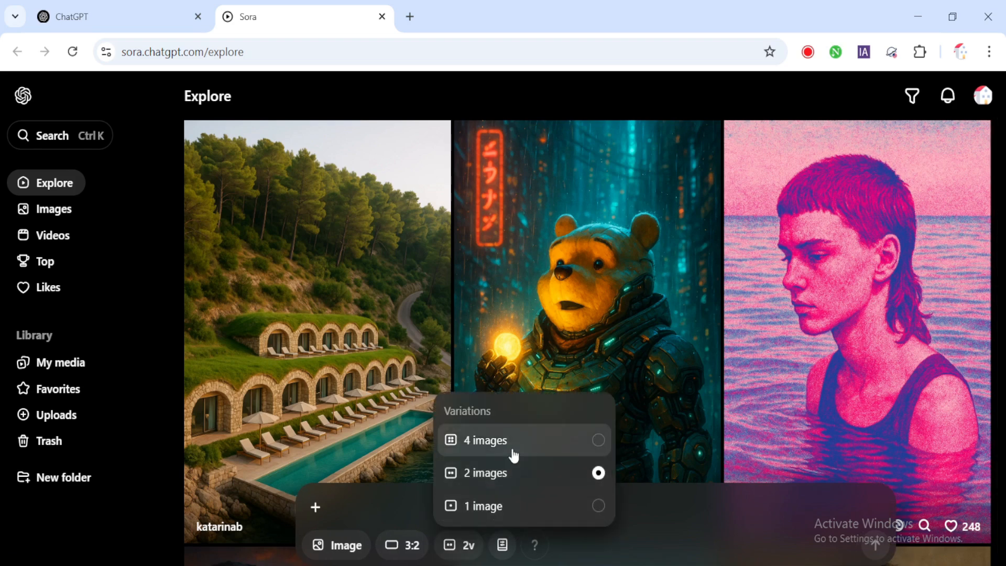
# Step: Set Sora generation to 4 image variations at a 3:2 aspect ratio
pyautogui.click(401, 545)
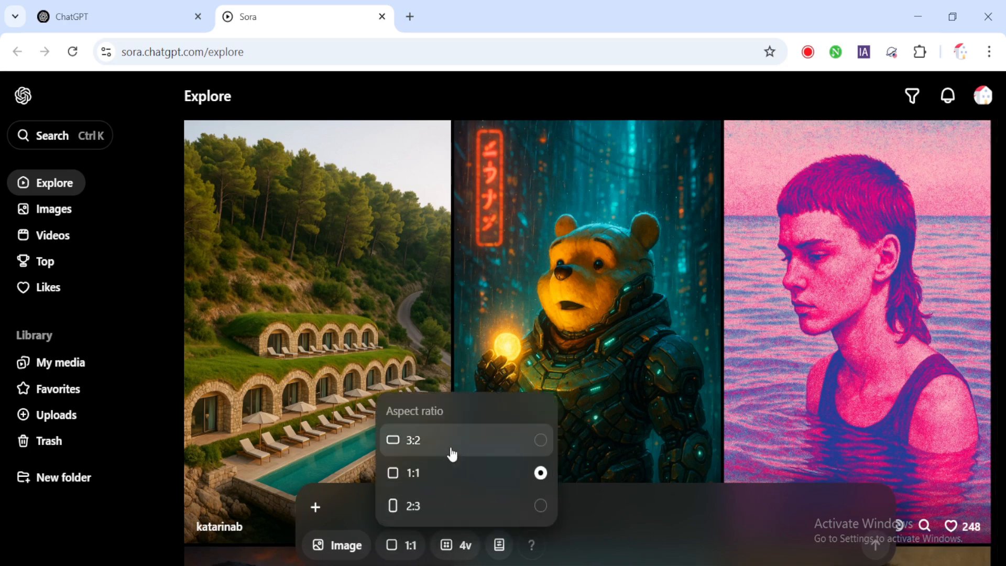
pyautogui.click(336, 545)
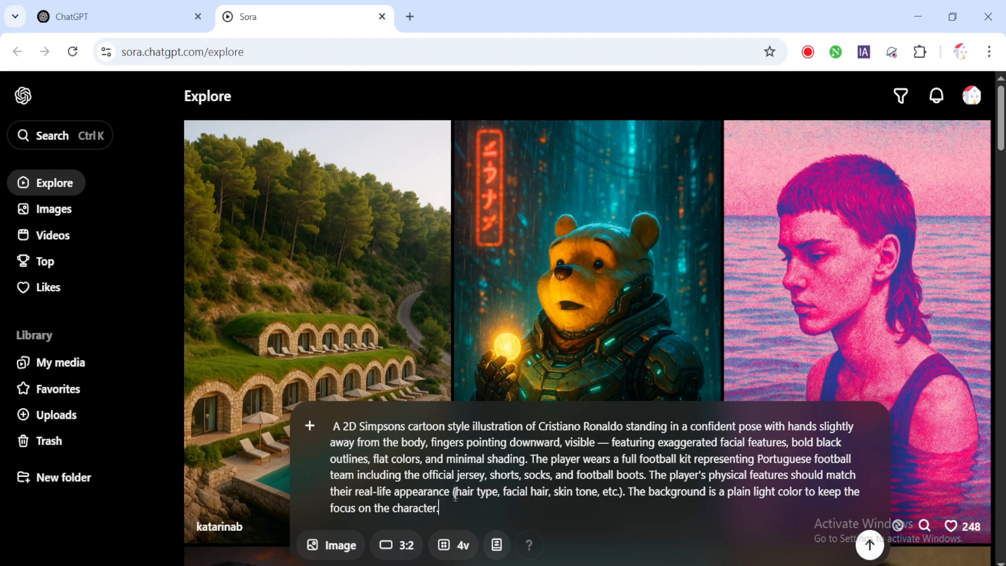
# Step: Check and submit the Simpsons-style Ronaldo prompt, then open the generating task
pyautogui.press('ctrl+a')
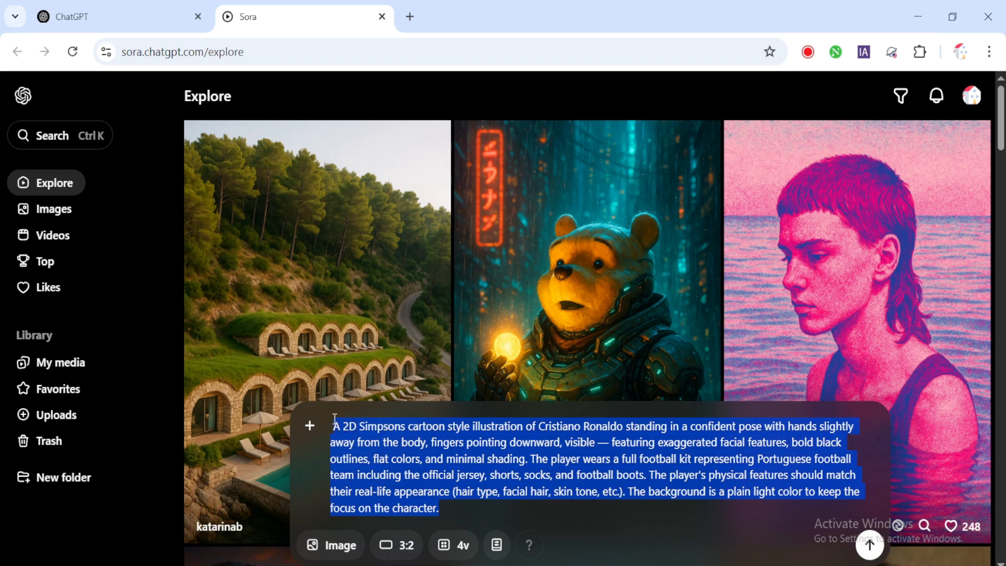
pyautogui.click(439, 508)
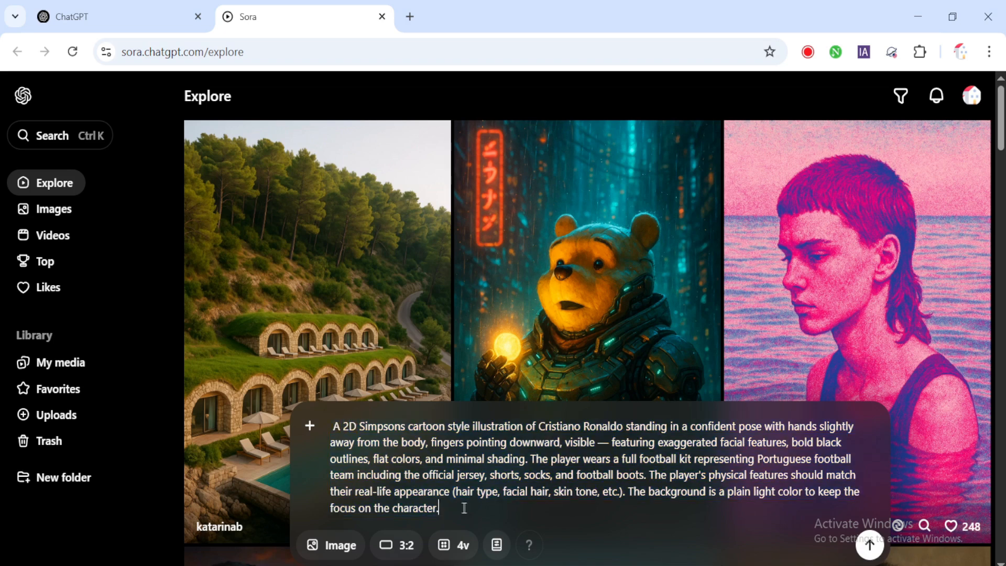
pyautogui.moveTo(869, 545)
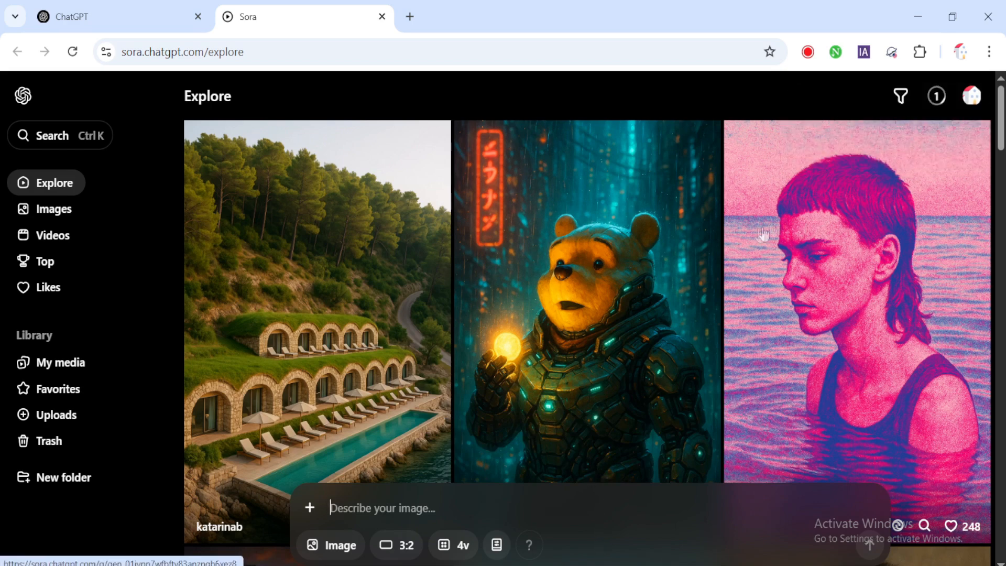
pyautogui.click(935, 95)
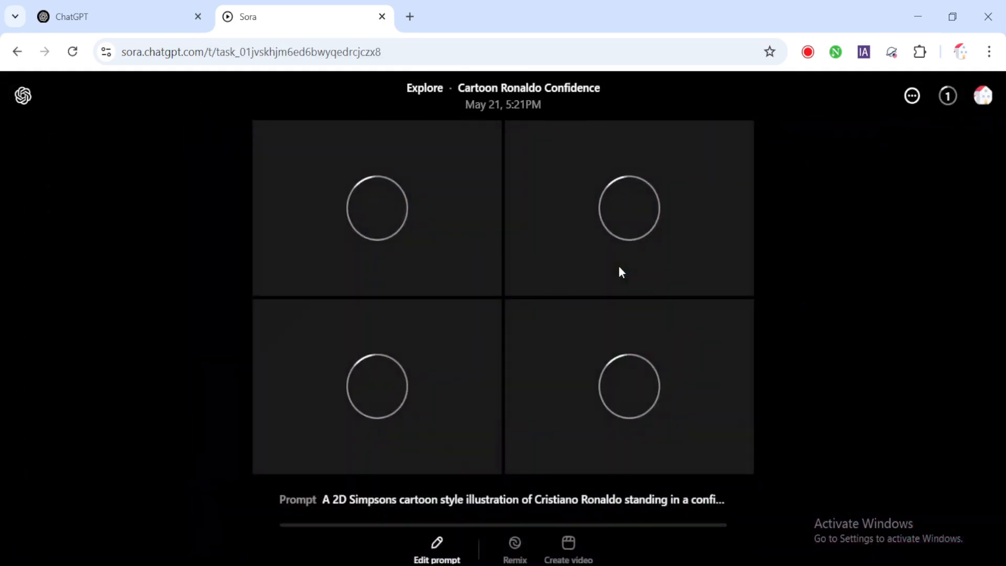
pyautogui.moveTo(673, 276)
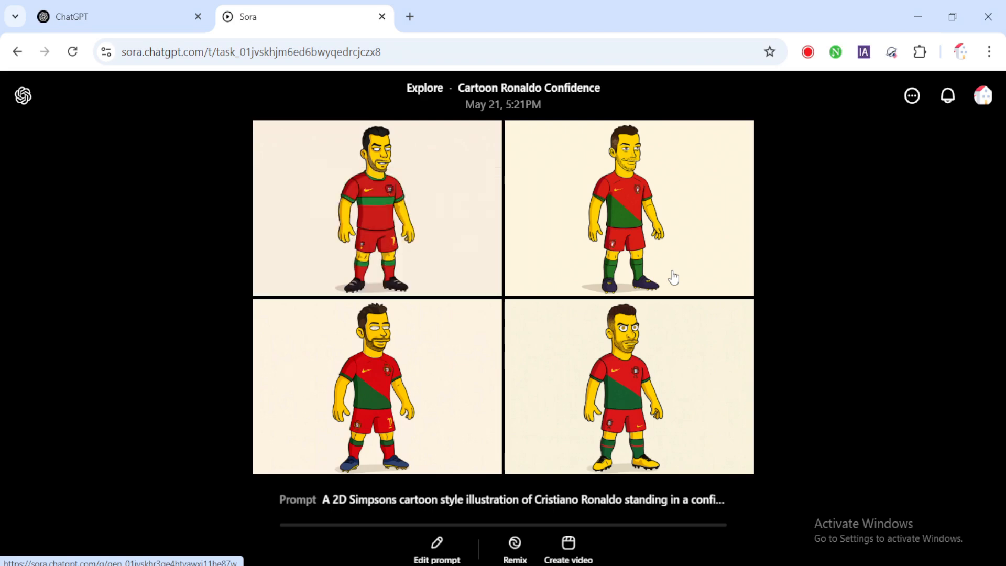
# Step: Wait for the four Ronaldo images in Portugal's kit, then go back
pyautogui.click(16, 52)
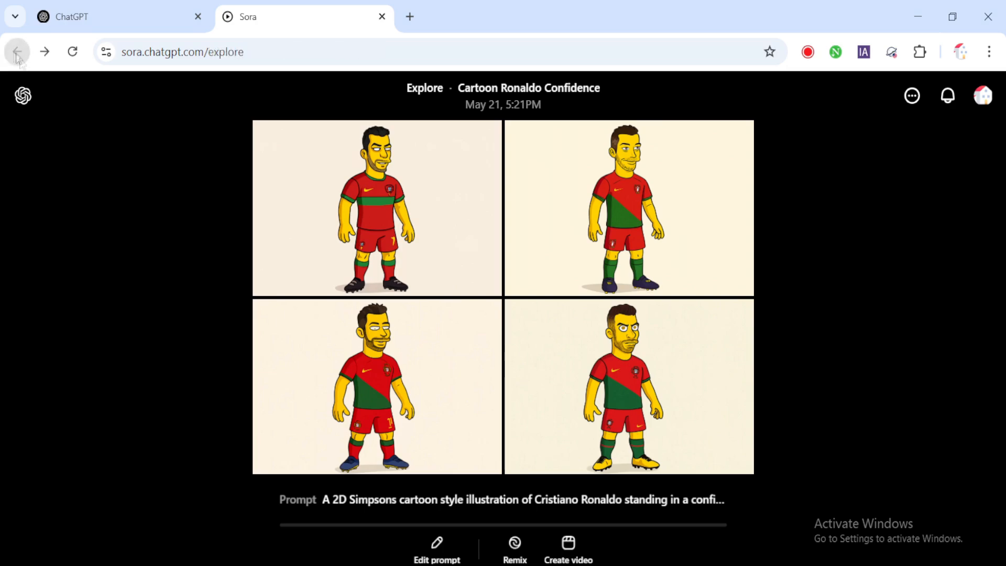
pyautogui.click(97, 17)
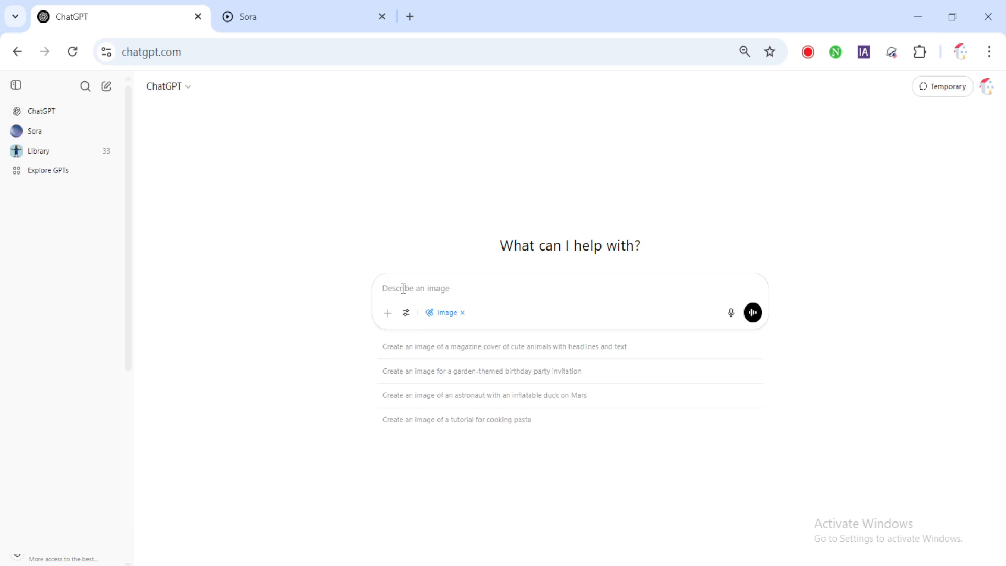
# Step: Paste the Simpsons-style Ronaldo description into ChatGPT and send it
pyautogui.rightClick(400, 288)
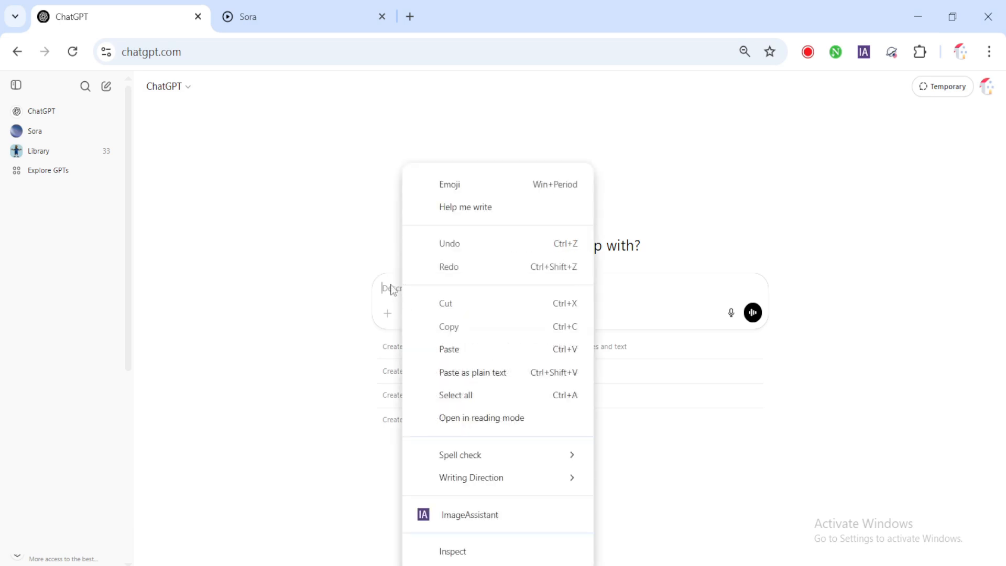
pyautogui.click(448, 348)
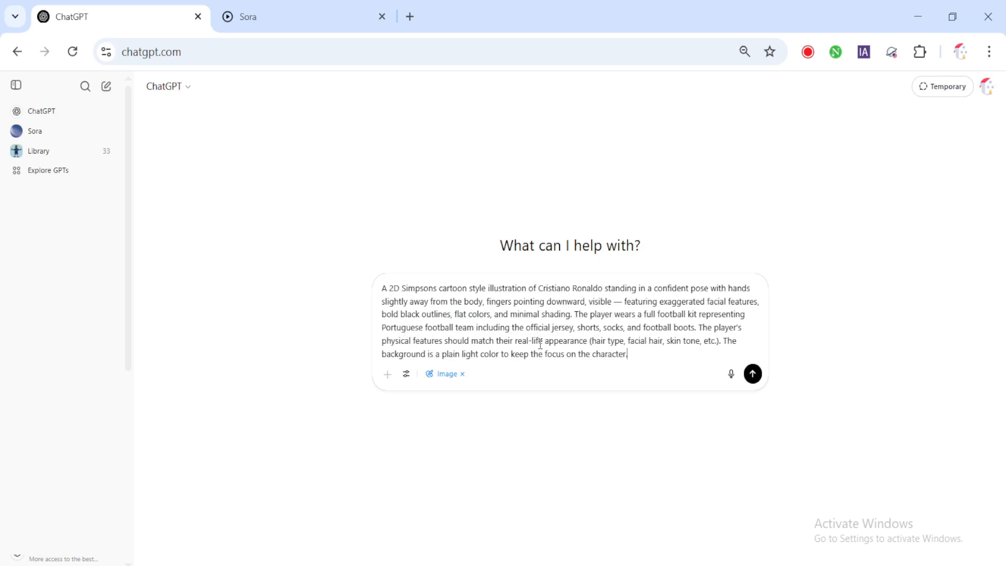
pyautogui.moveTo(752, 374)
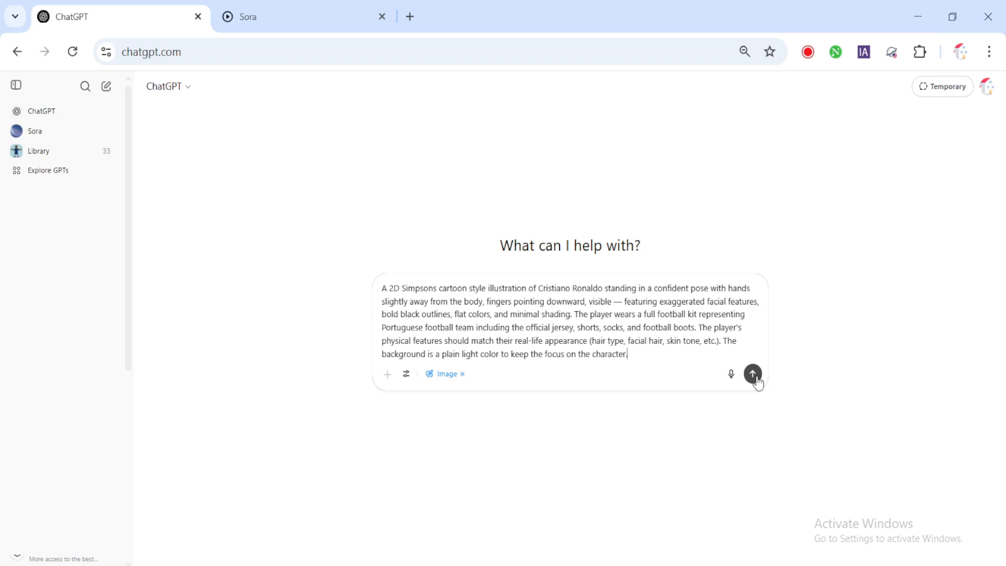
pyautogui.click(751, 373)
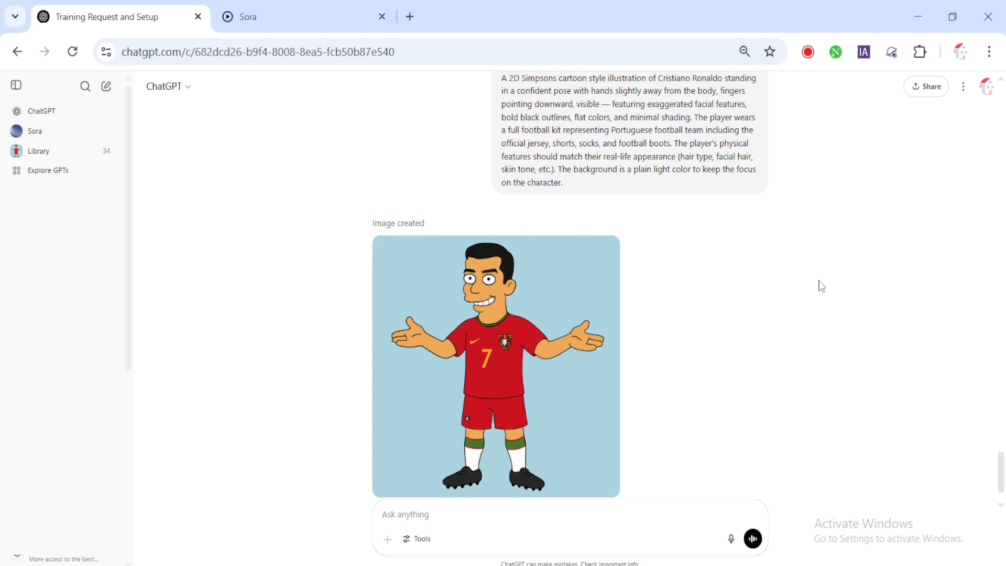
# Step: Open ChatGPT's Ronaldo image in the red number 7 kit full size
pyautogui.click(495, 365)
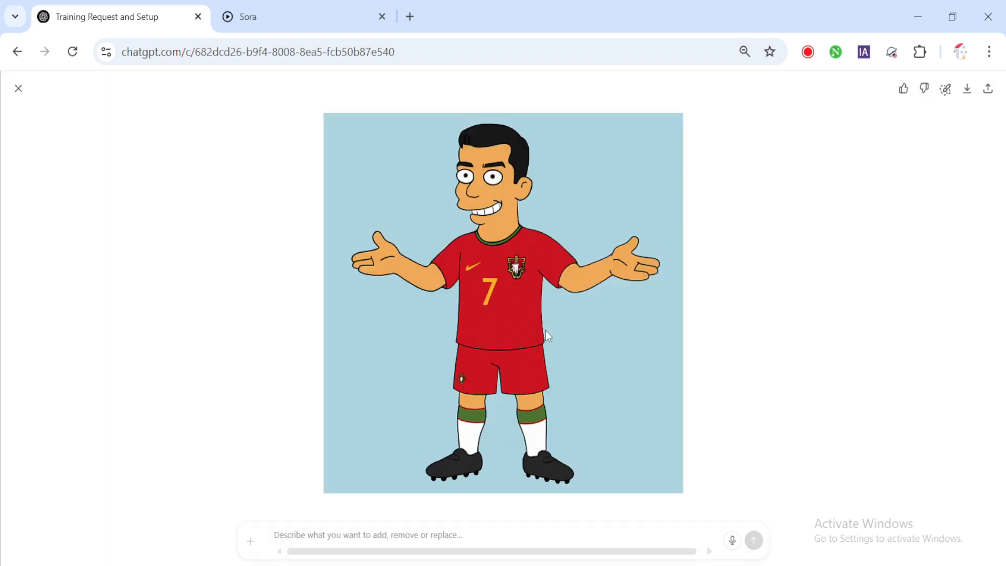
pyautogui.moveTo(933, 163)
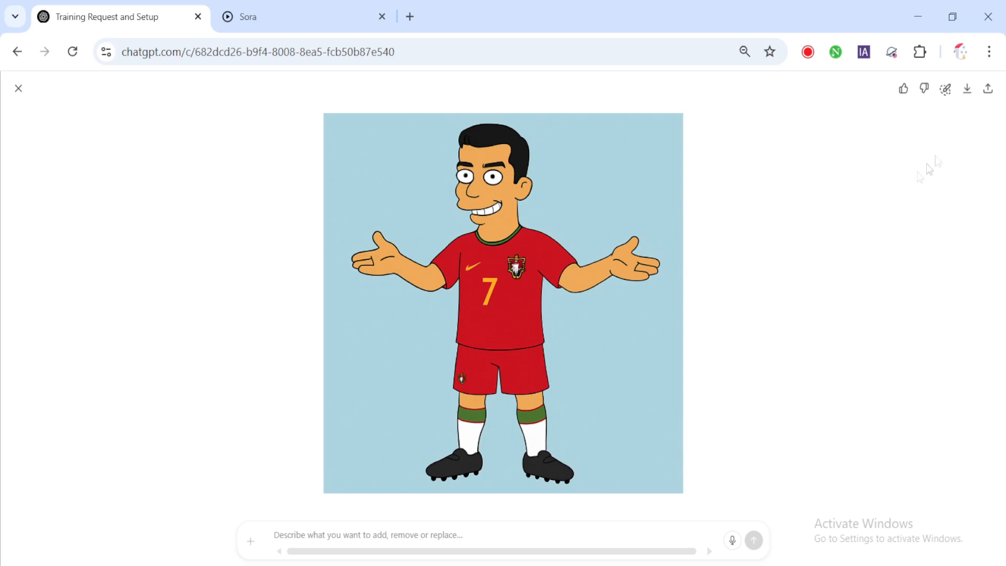
pyautogui.moveTo(779, 235)
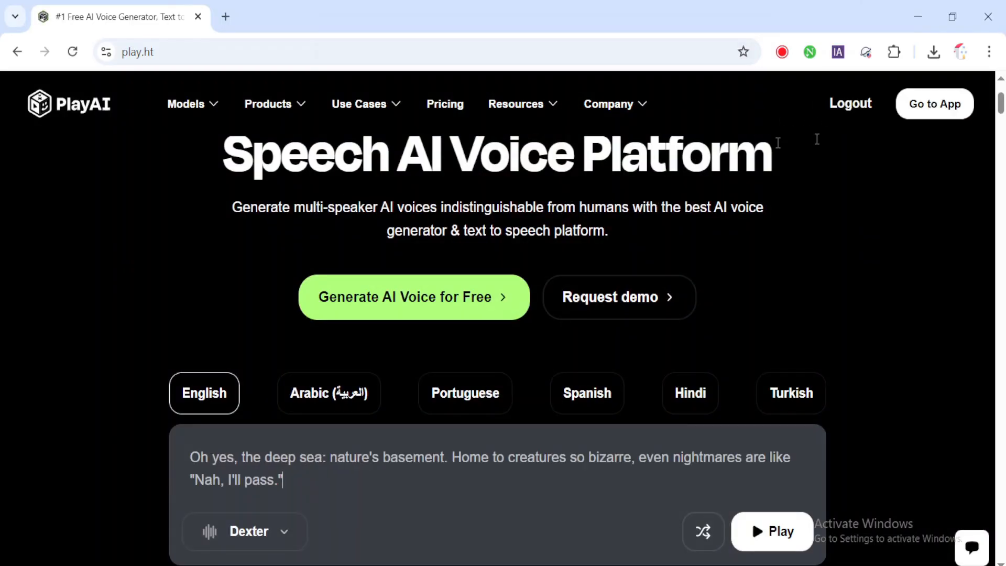
# Step: Go to App from play.ht to open a new Untitled Play Dialog file
pyautogui.click(608, 103)
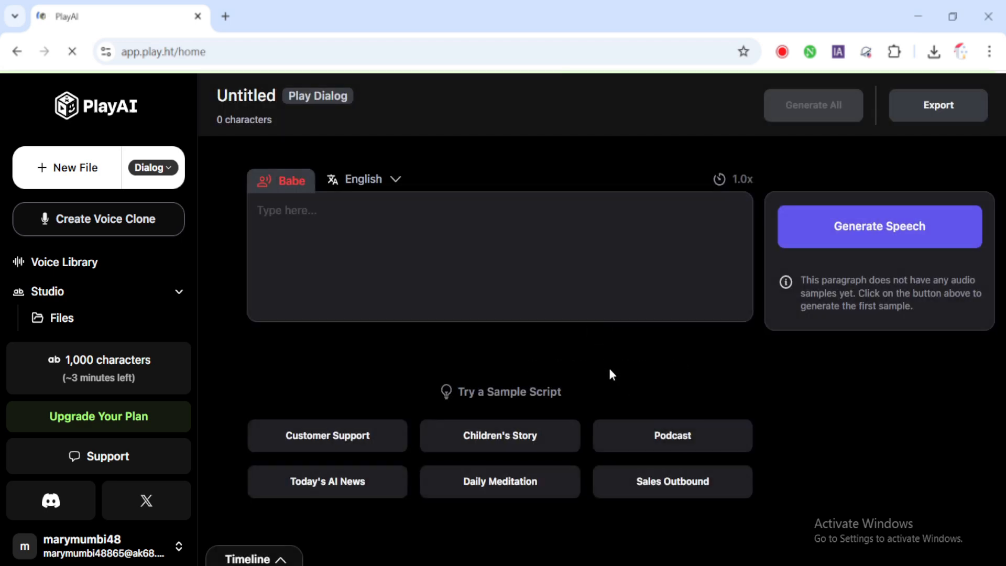
pyautogui.moveTo(381, 268)
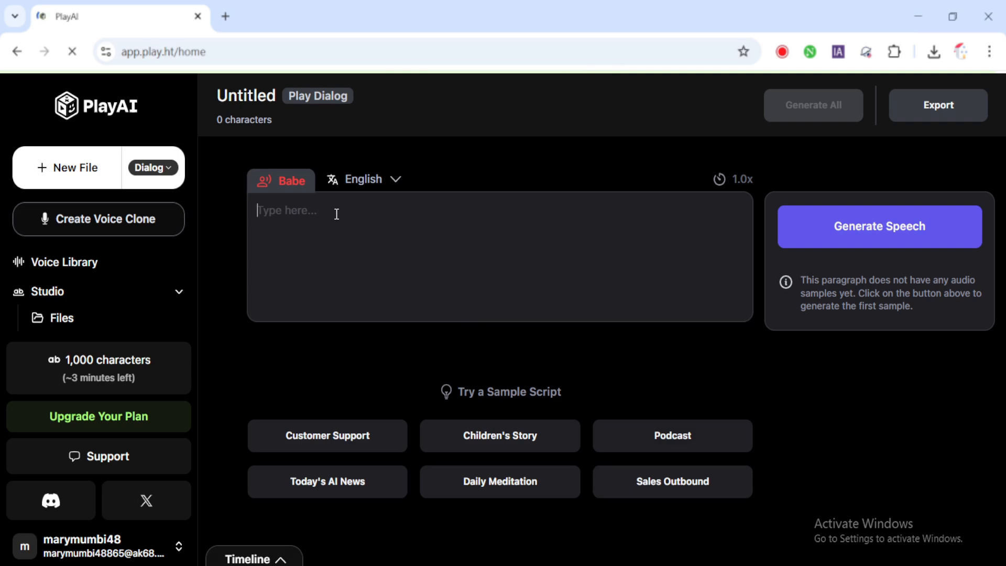
# Step: Enter the 'Messi won the World Cup...' roast script and generate speech
pyautogui.write('Messi won the World Cup... cong...')
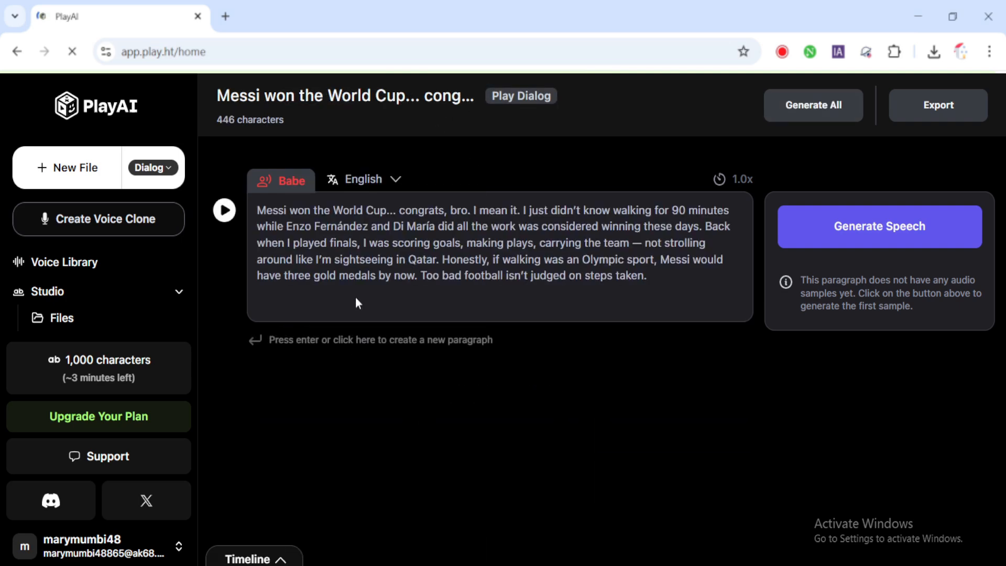
pyautogui.click(644, 276)
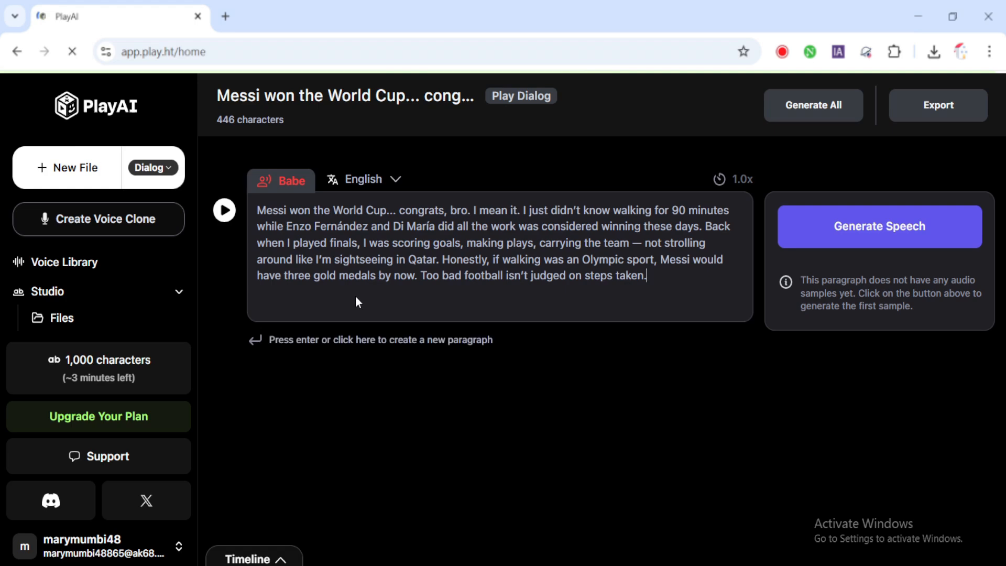
pyautogui.moveTo(556, 297)
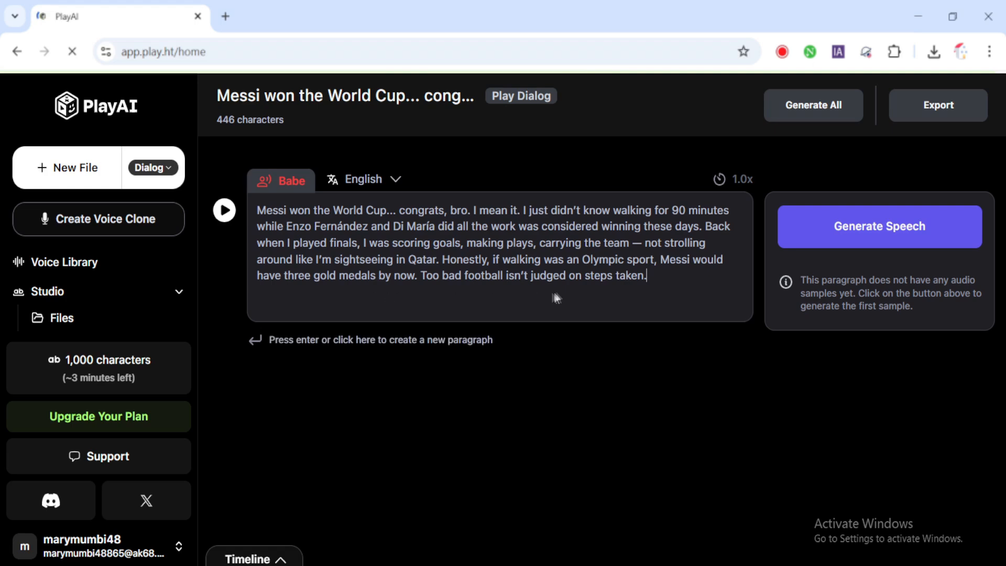
pyautogui.moveTo(812, 236)
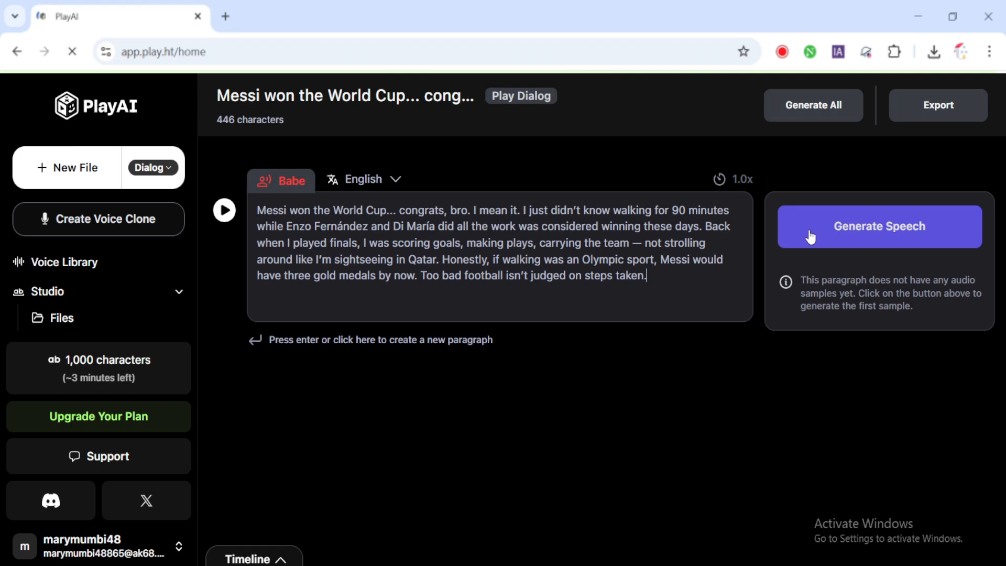
pyautogui.click(878, 225)
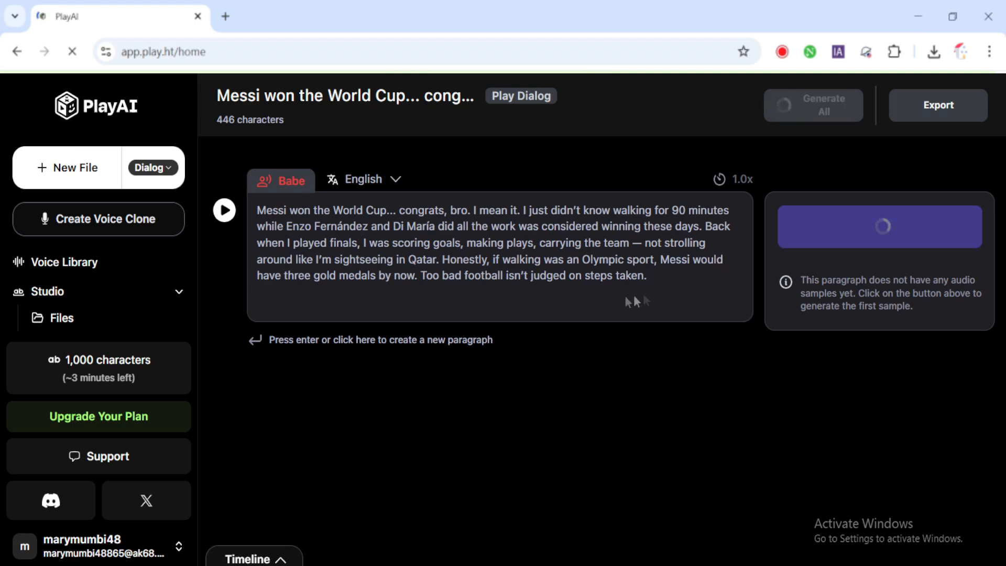
pyautogui.moveTo(614, 297)
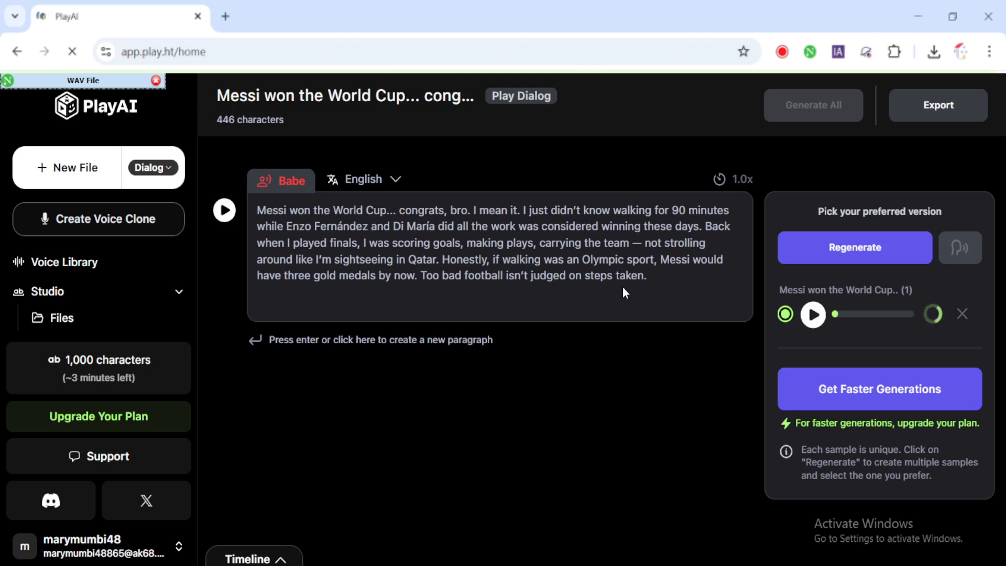
pyautogui.click(224, 210)
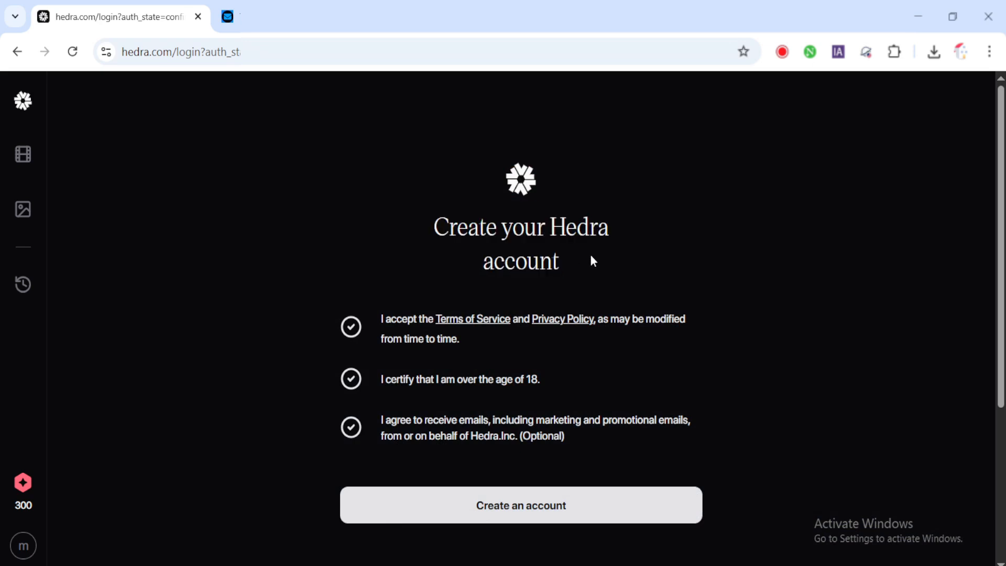
# Step: Confirm the Hedra terms checkboxes and click 'Create an account'
pyautogui.doubleClick(520, 226)
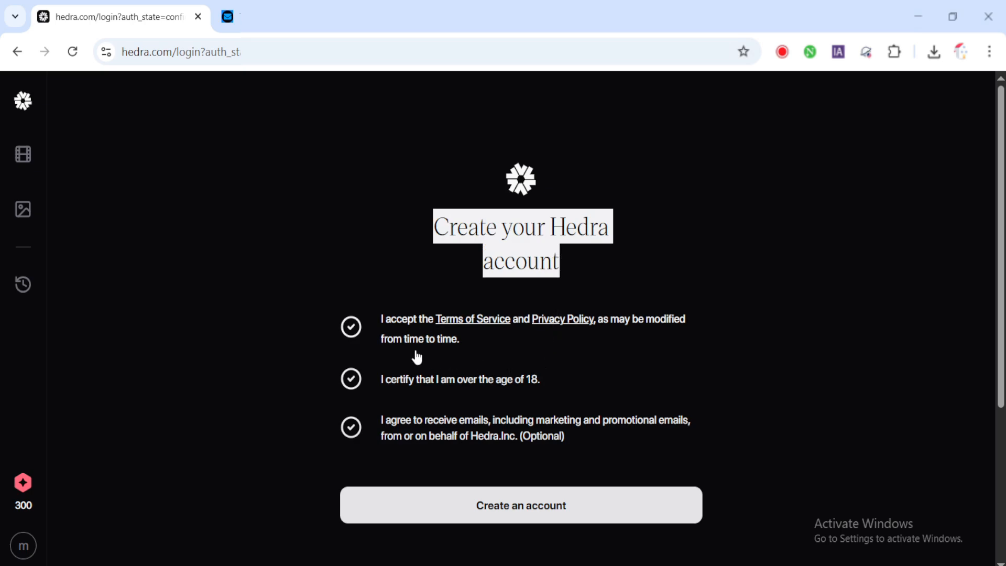
pyautogui.moveTo(480, 383)
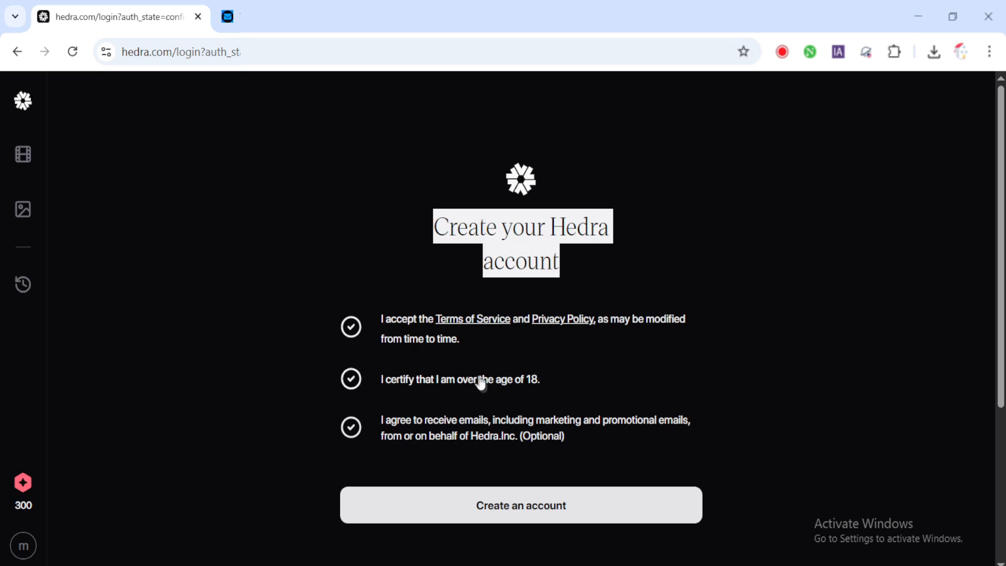
pyautogui.click(520, 505)
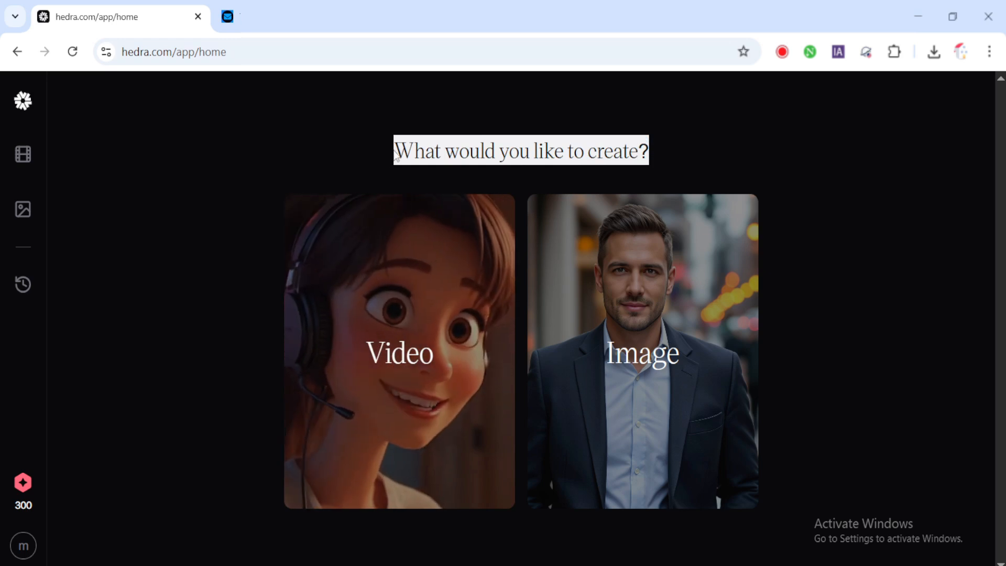
pyautogui.moveTo(735, 152)
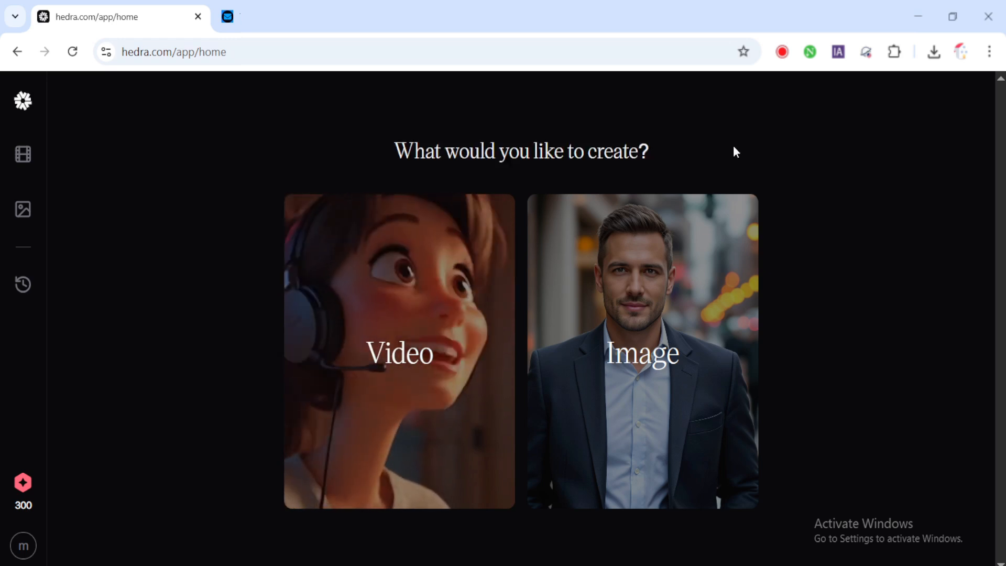
pyautogui.moveTo(470, 341)
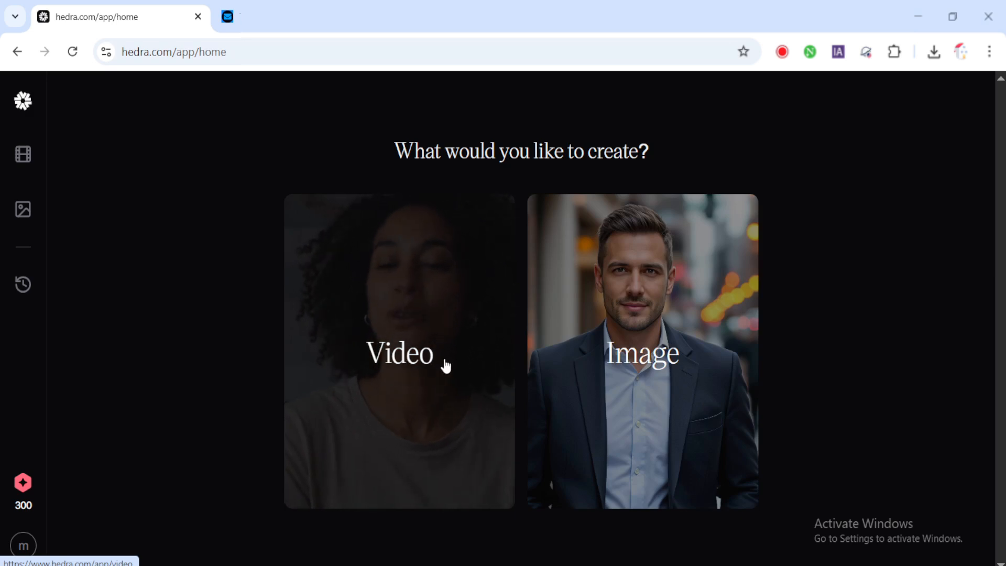
# Step: Pick the Video card in Hedra to reach the Character-3 start-frame and audio page
pyautogui.click(400, 352)
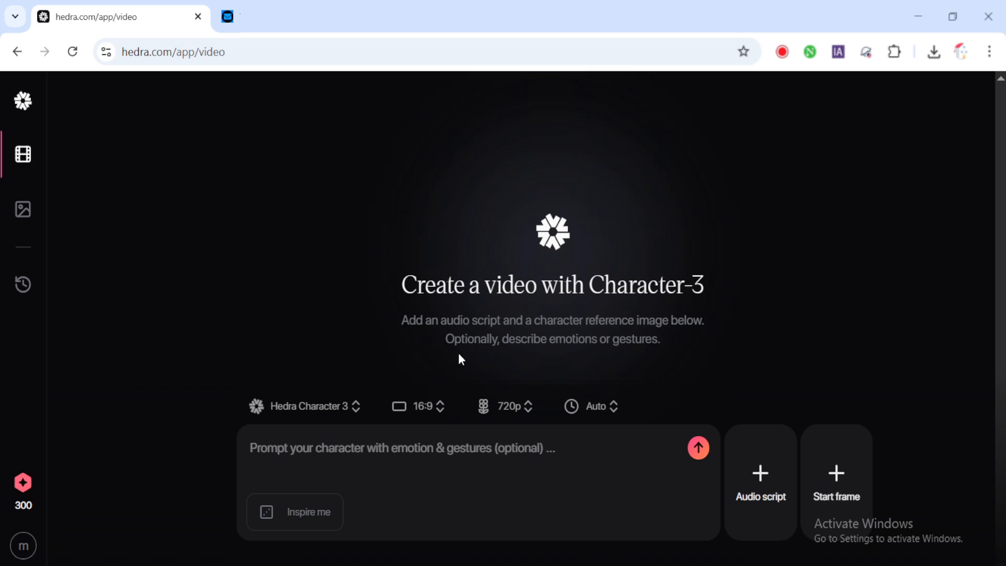
pyautogui.moveTo(834, 482)
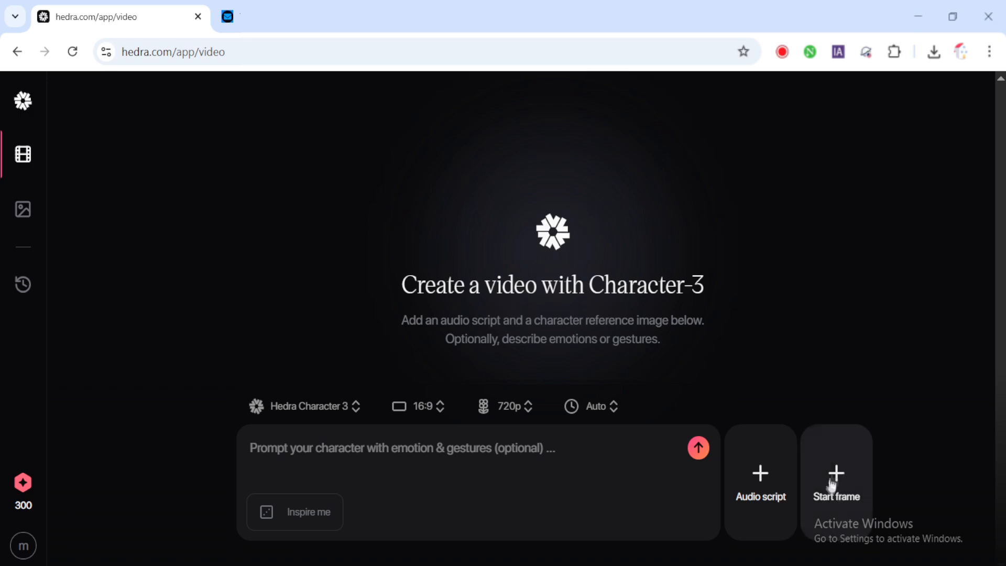
pyautogui.moveTo(763, 500)
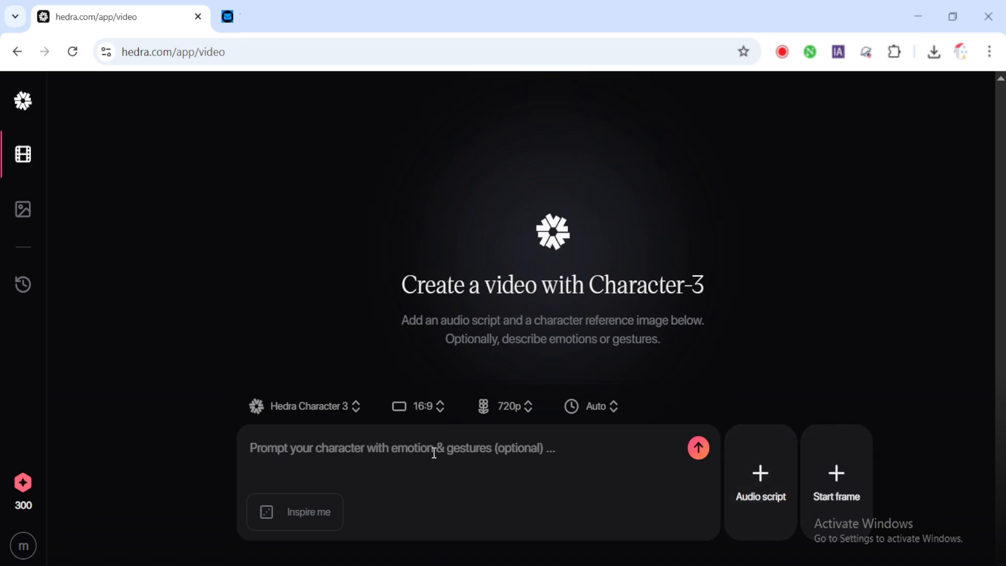
pyautogui.click(417, 406)
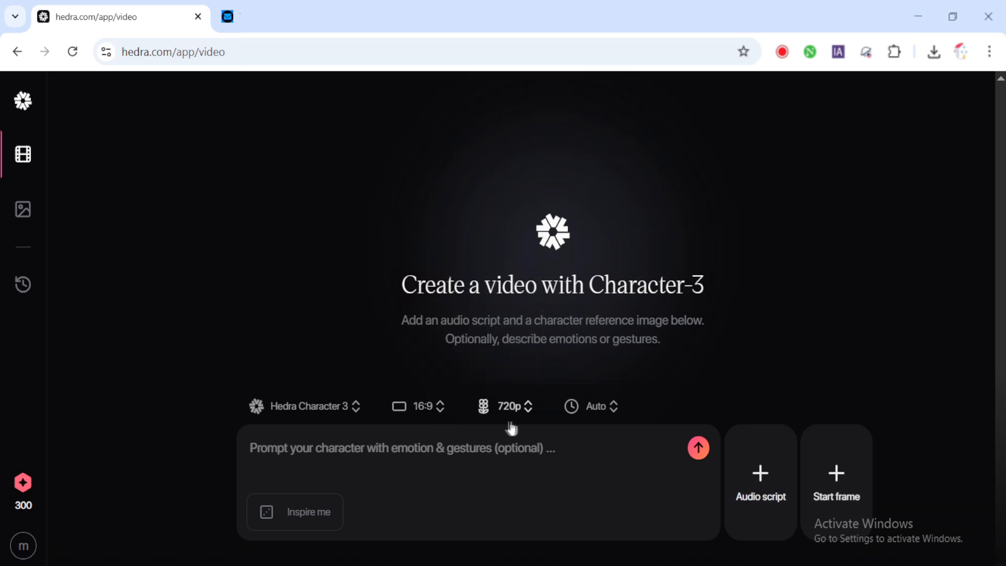
pyautogui.moveTo(594, 413)
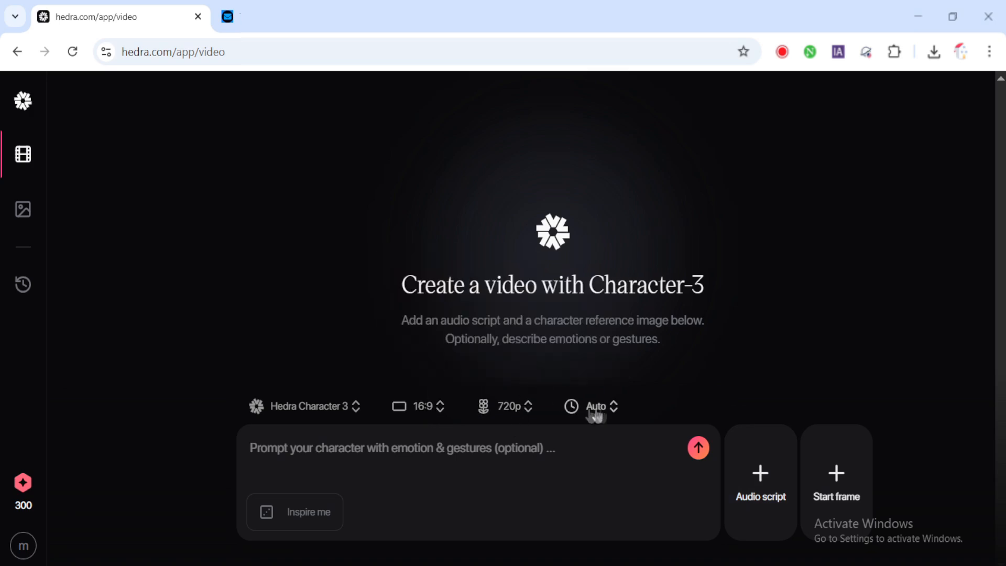
pyautogui.moveTo(608, 380)
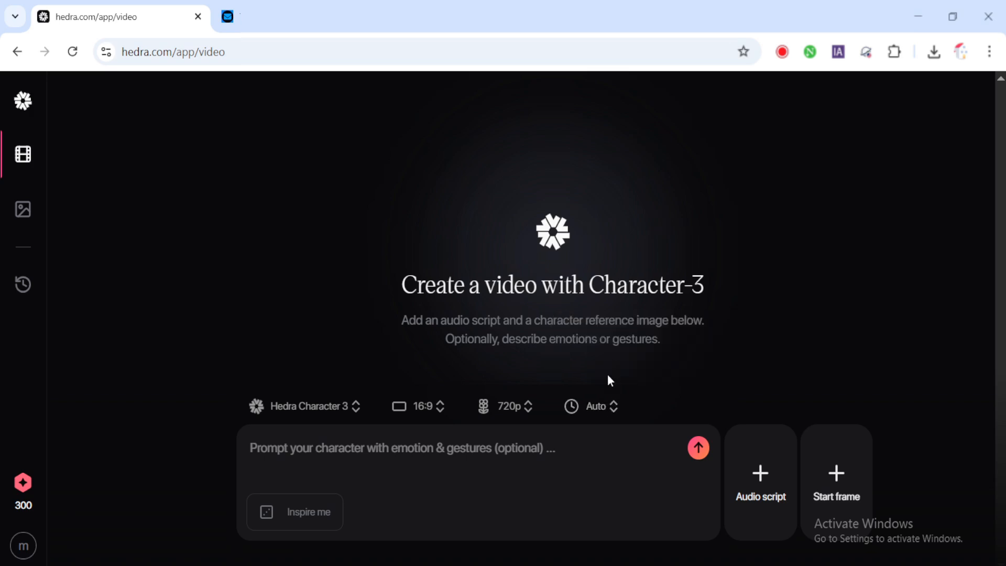
pyautogui.click(835, 481)
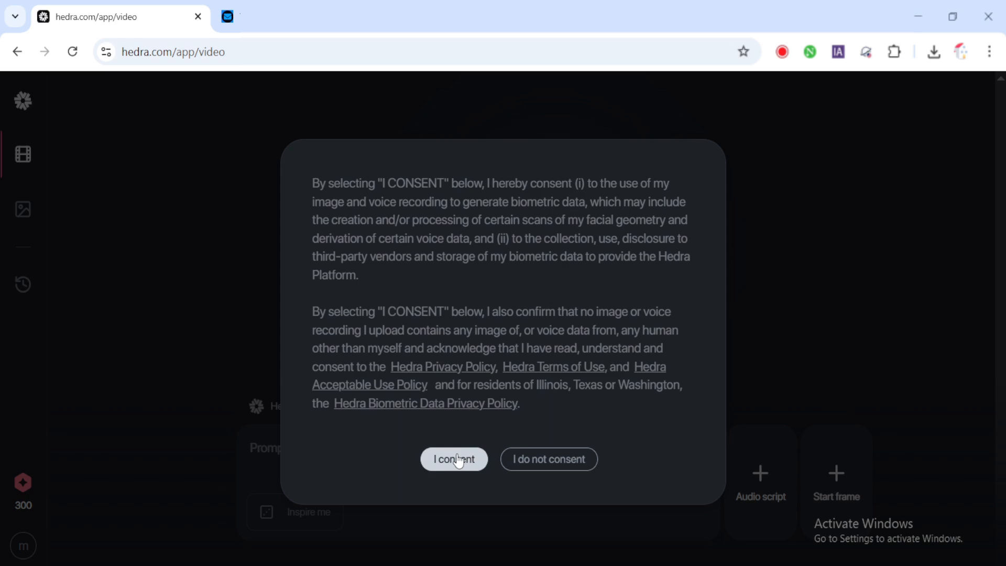
# Step: Upload the cartoon Ronaldo PNG as the Hedra start frame
pyautogui.click(453, 459)
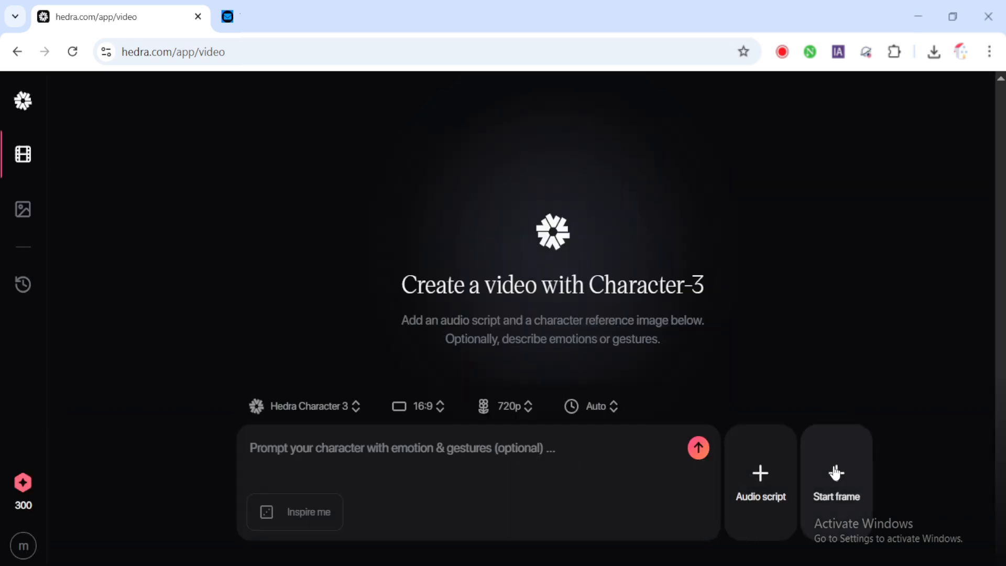
pyautogui.click(836, 481)
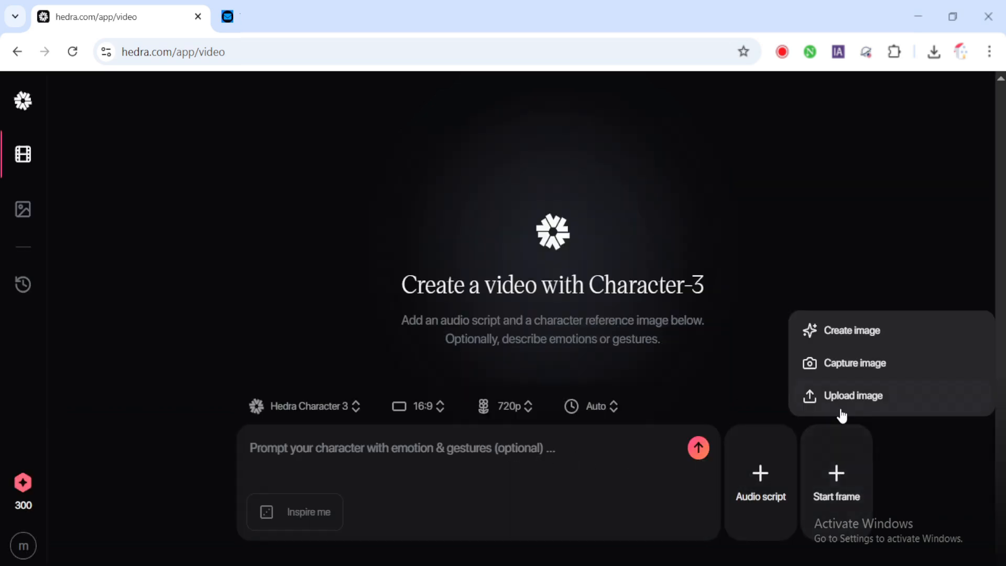
pyautogui.click(853, 395)
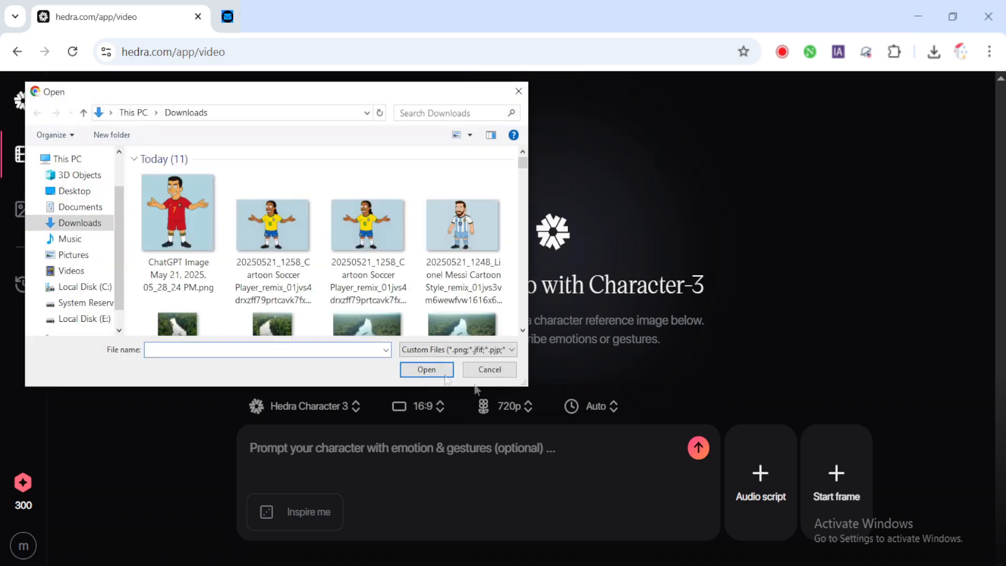
pyautogui.click(178, 212)
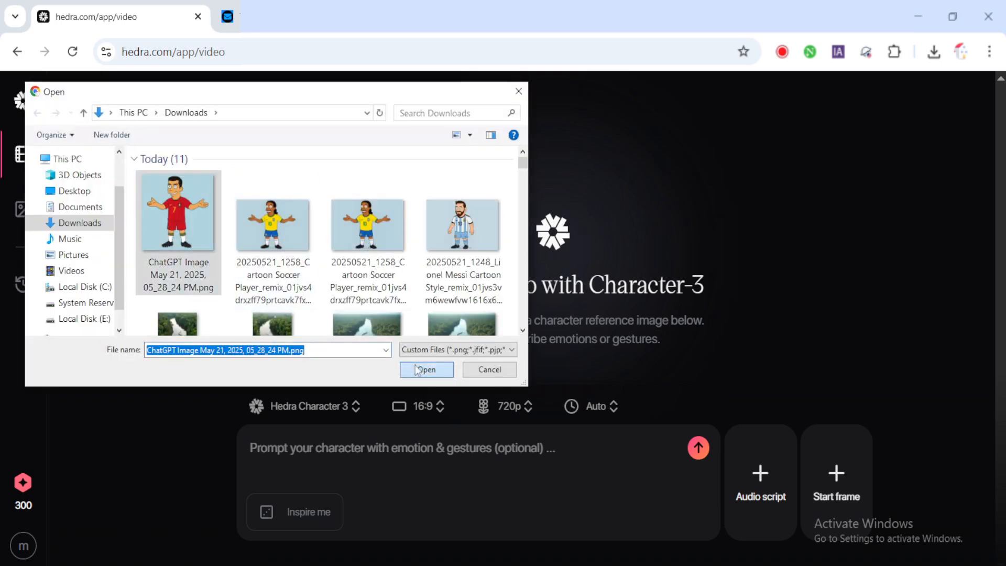
pyautogui.click(425, 369)
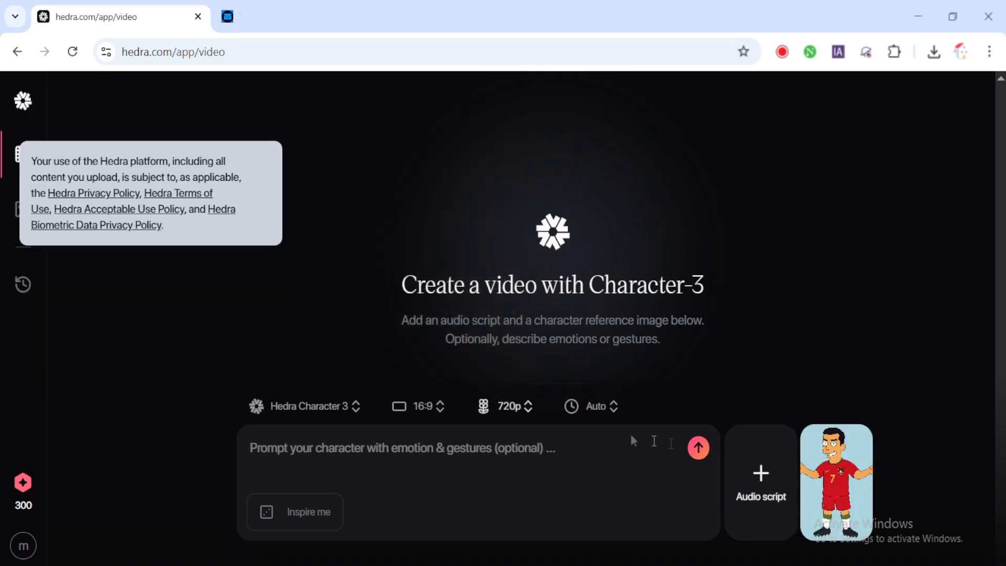
# Step: Upload the trimmed voiceover MP3 as the audio script and accept it
pyautogui.click(760, 481)
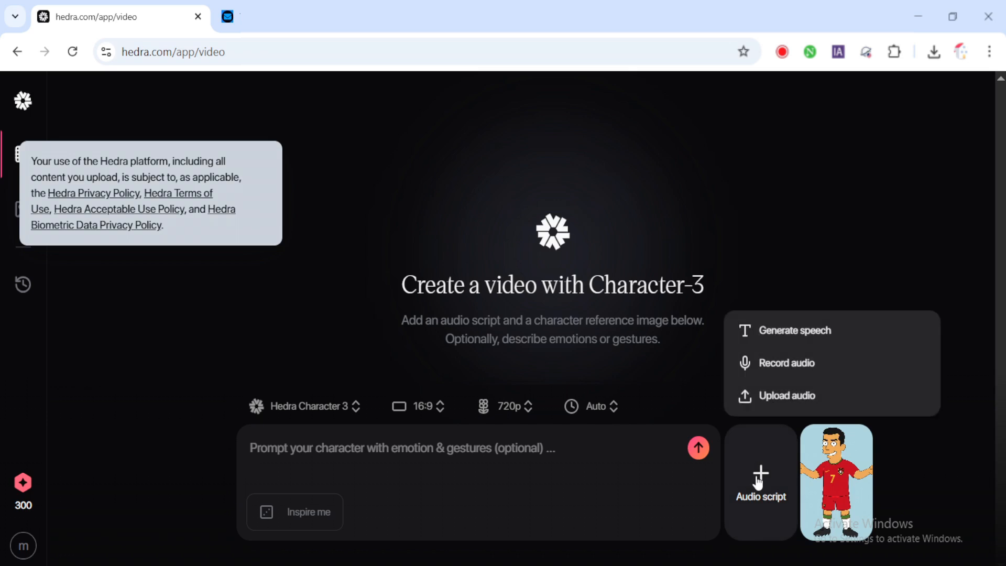
pyautogui.click(786, 395)
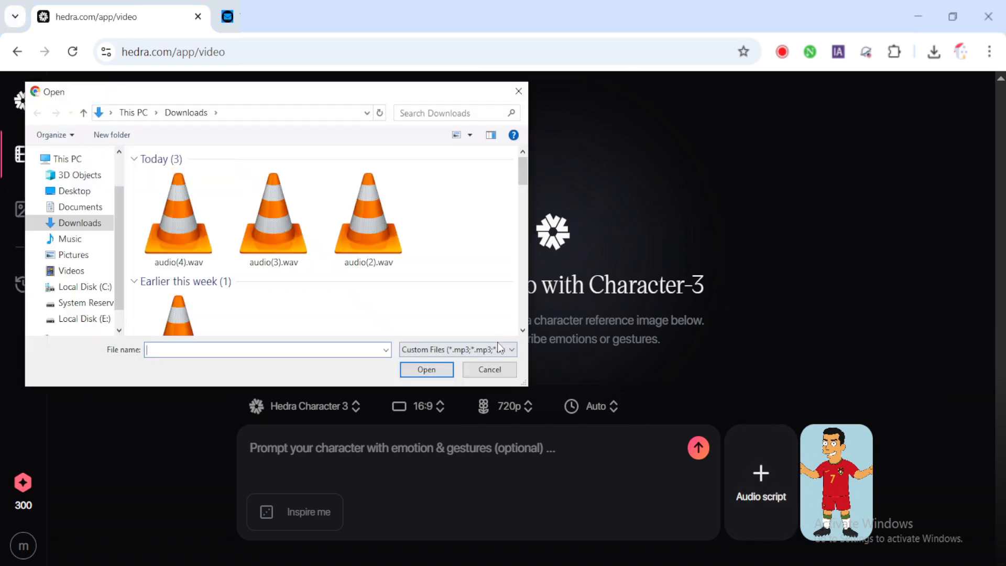
pyautogui.click(178, 218)
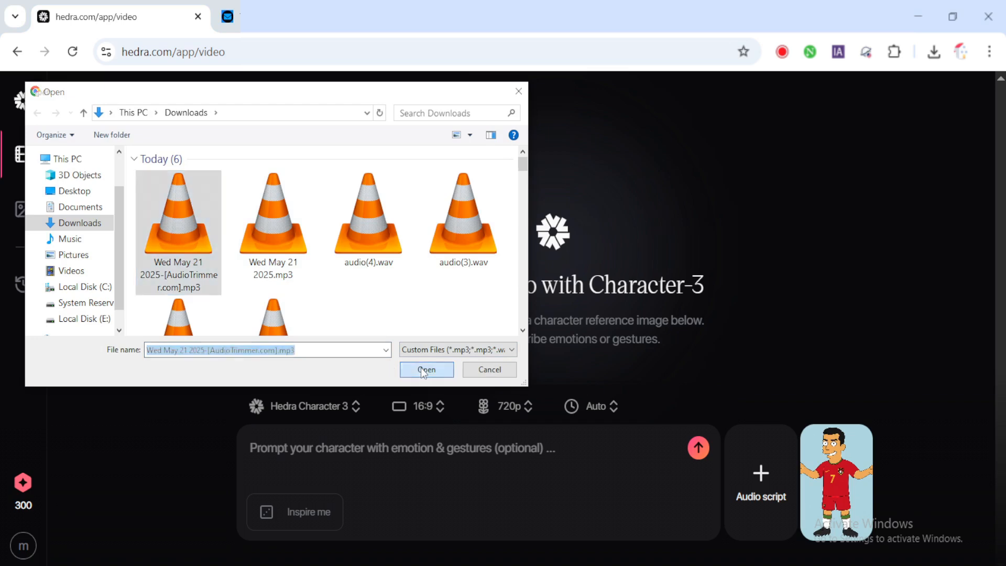
pyautogui.click(426, 370)
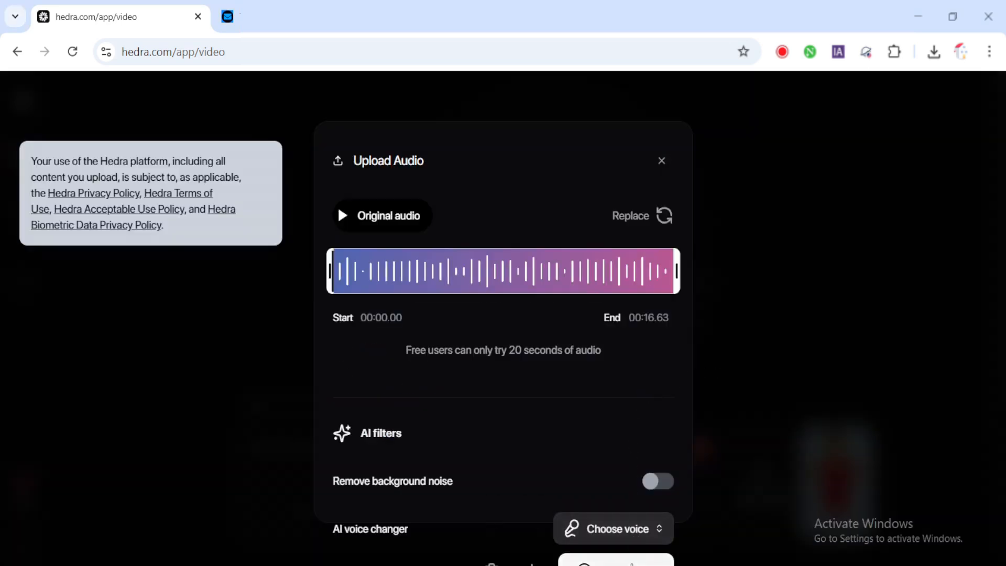
pyautogui.click(661, 160)
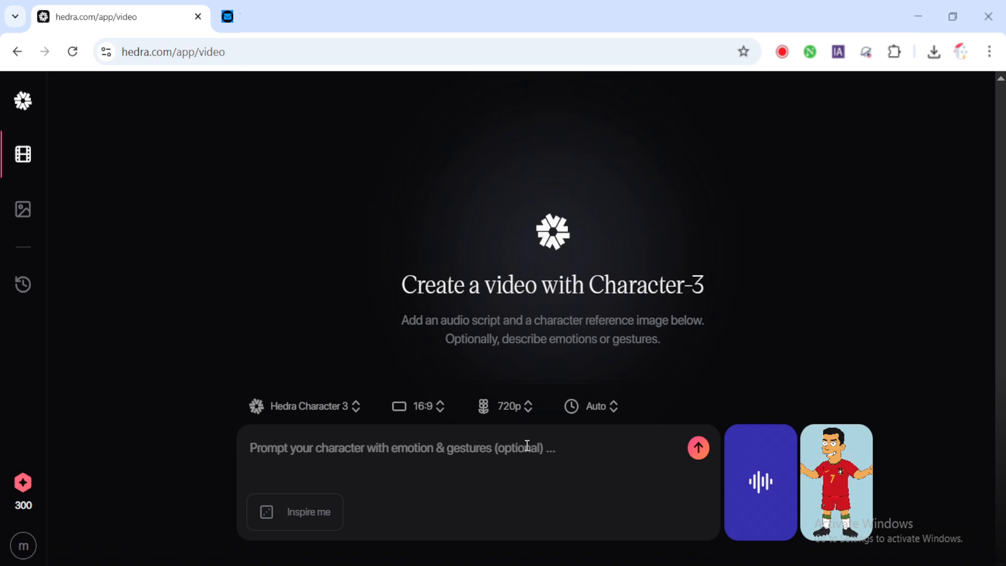
# Step: Submit the prompt 'character talking explaining something important' to generate the video
pyautogui.write('cha')
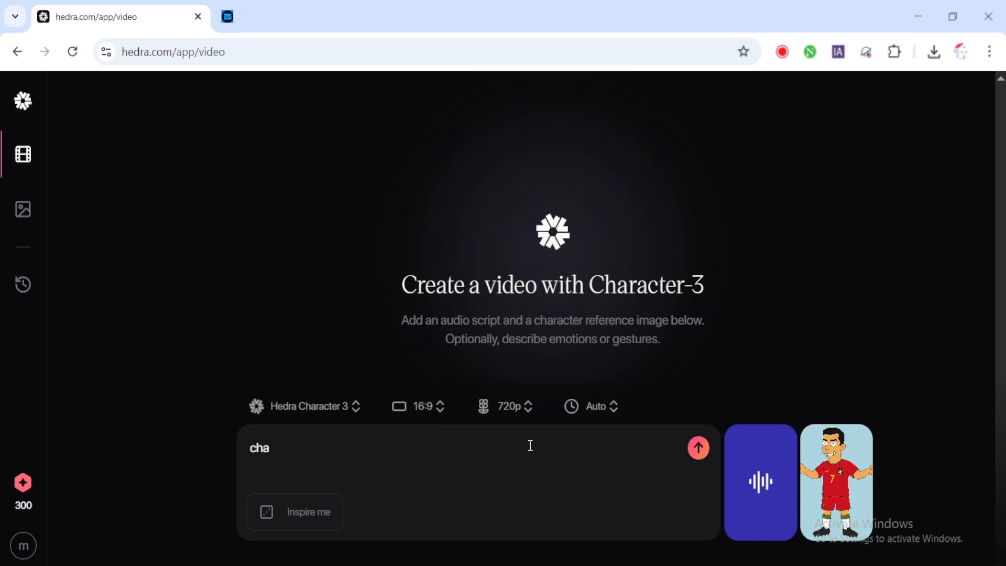
pyautogui.write('rac')
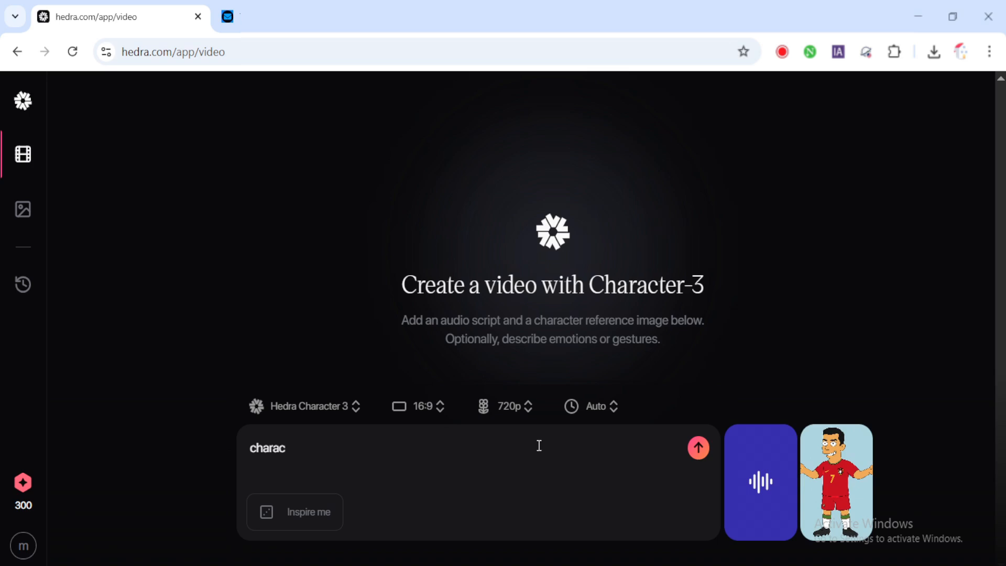
pyautogui.write('ter talking')
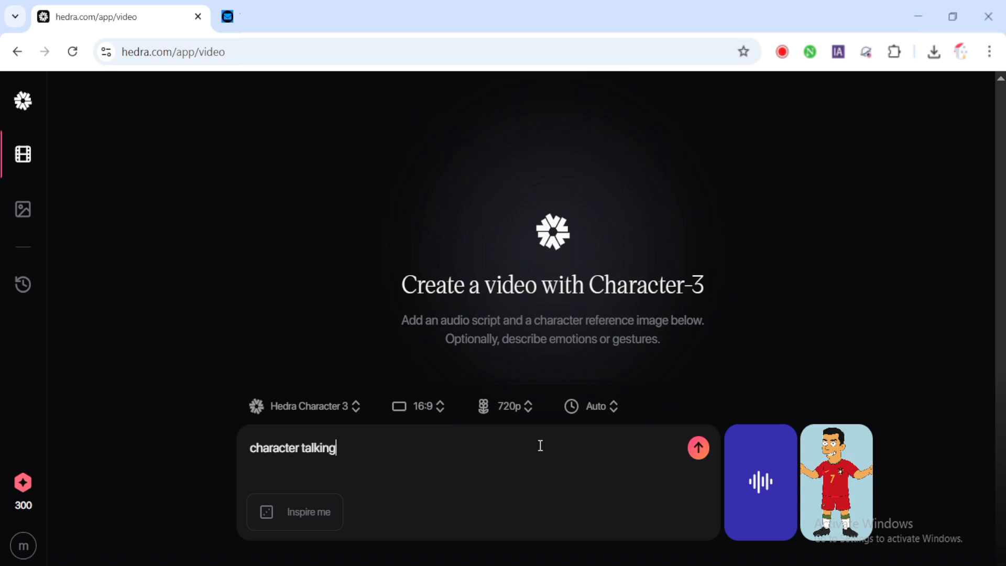
pyautogui.write('explaining s')
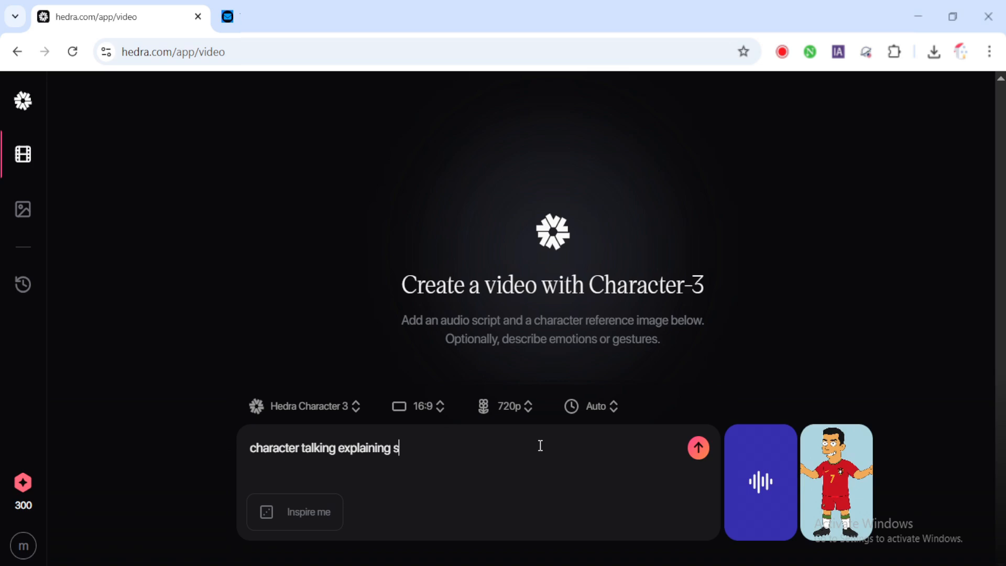
pyautogui.write('omething impor')
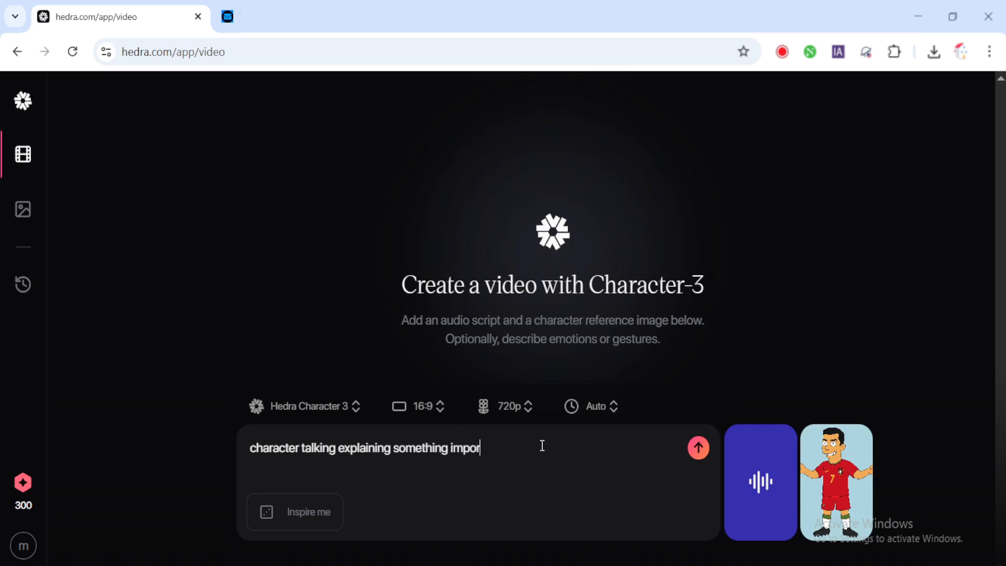
pyautogui.write('tant .')
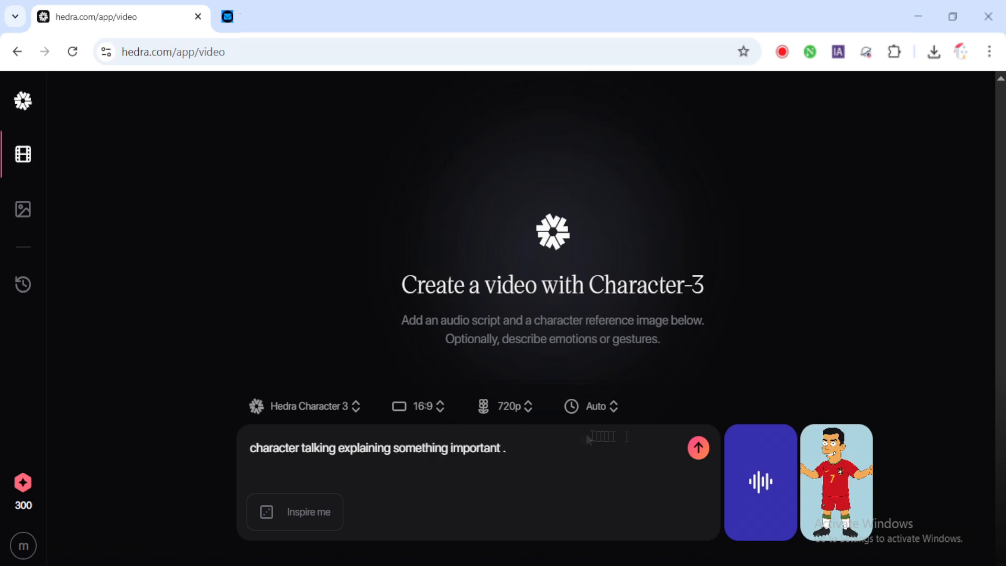
pyautogui.click(697, 447)
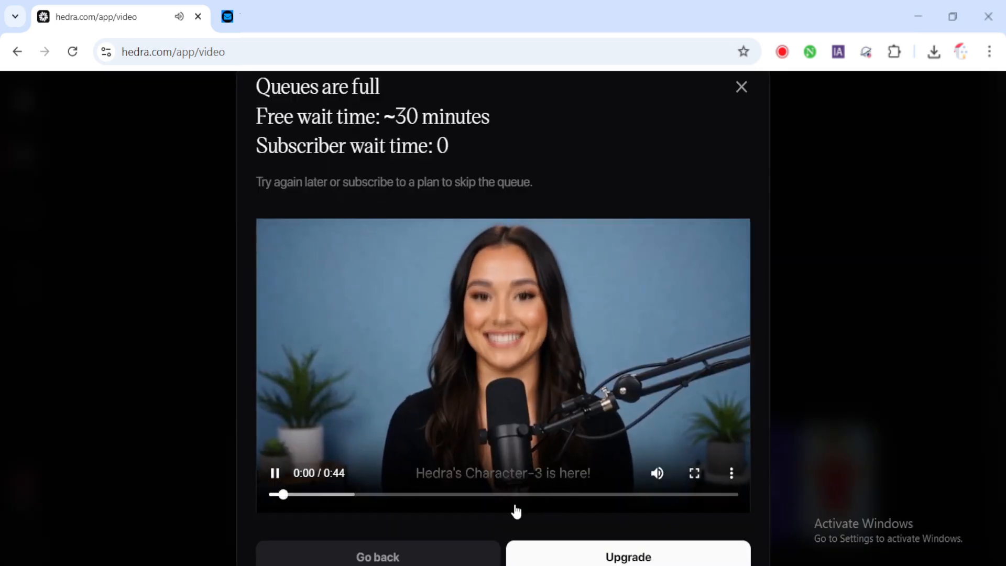
# Step: Dismiss the 'Queues are full' notice and resubmit until the talking video generates
pyautogui.click(740, 87)
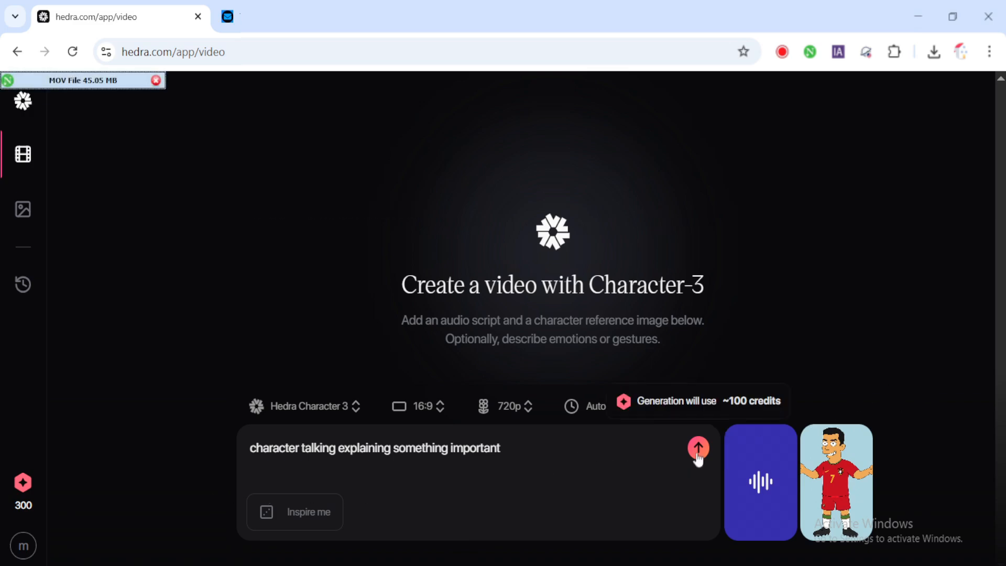
pyautogui.click(698, 447)
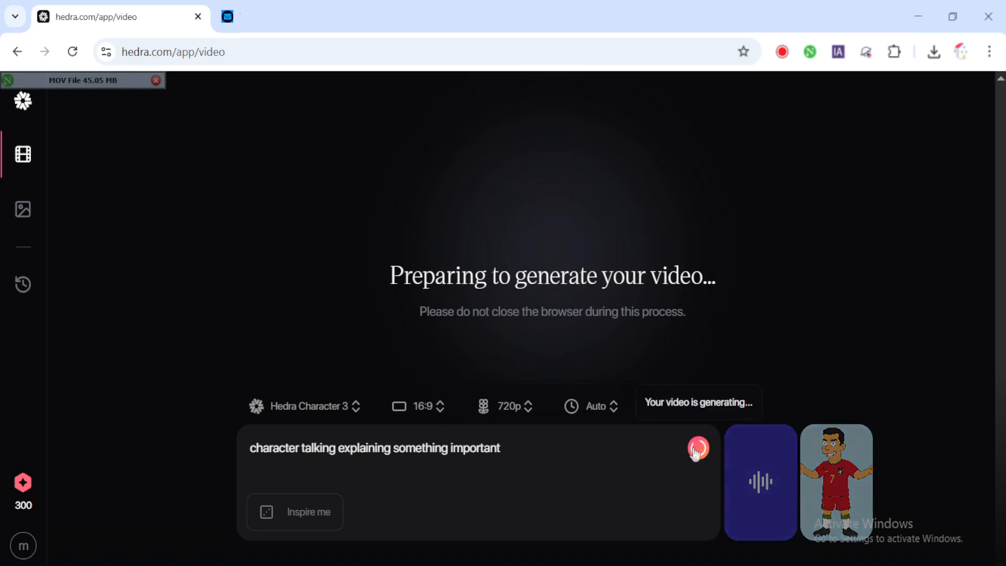
pyautogui.click(698, 448)
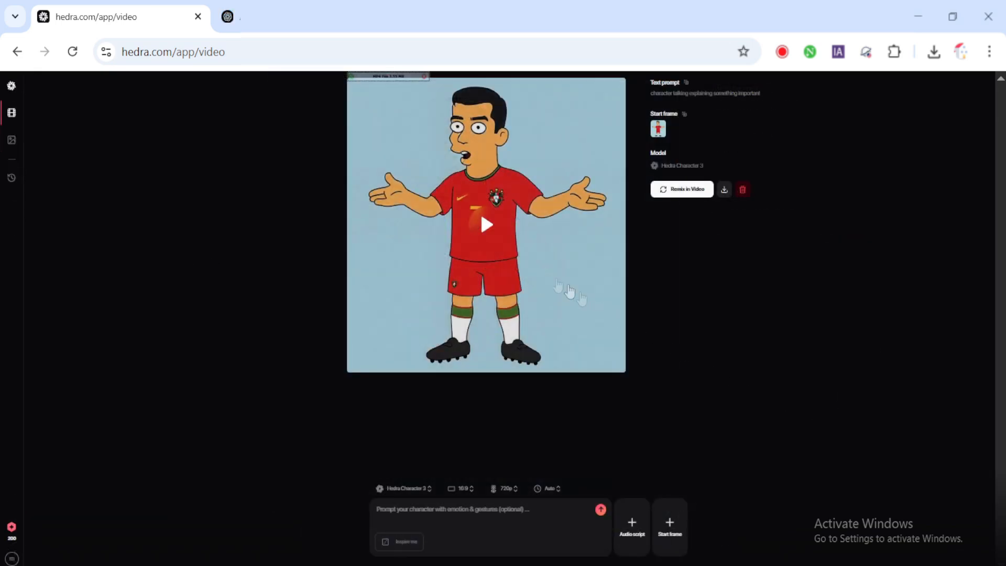
# Step: Play the generated talking video of cartoon Ronaldo
pyautogui.click(486, 225)
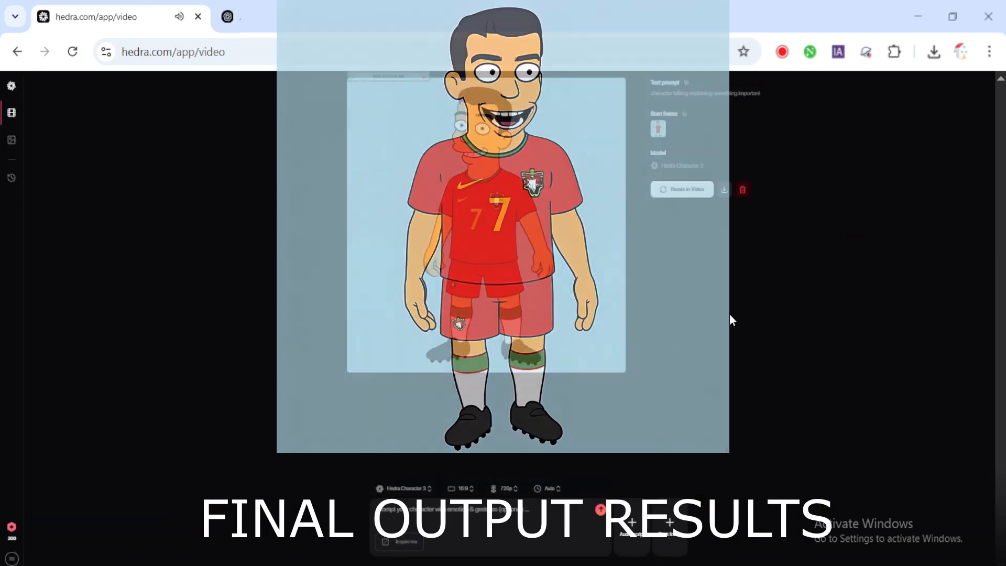